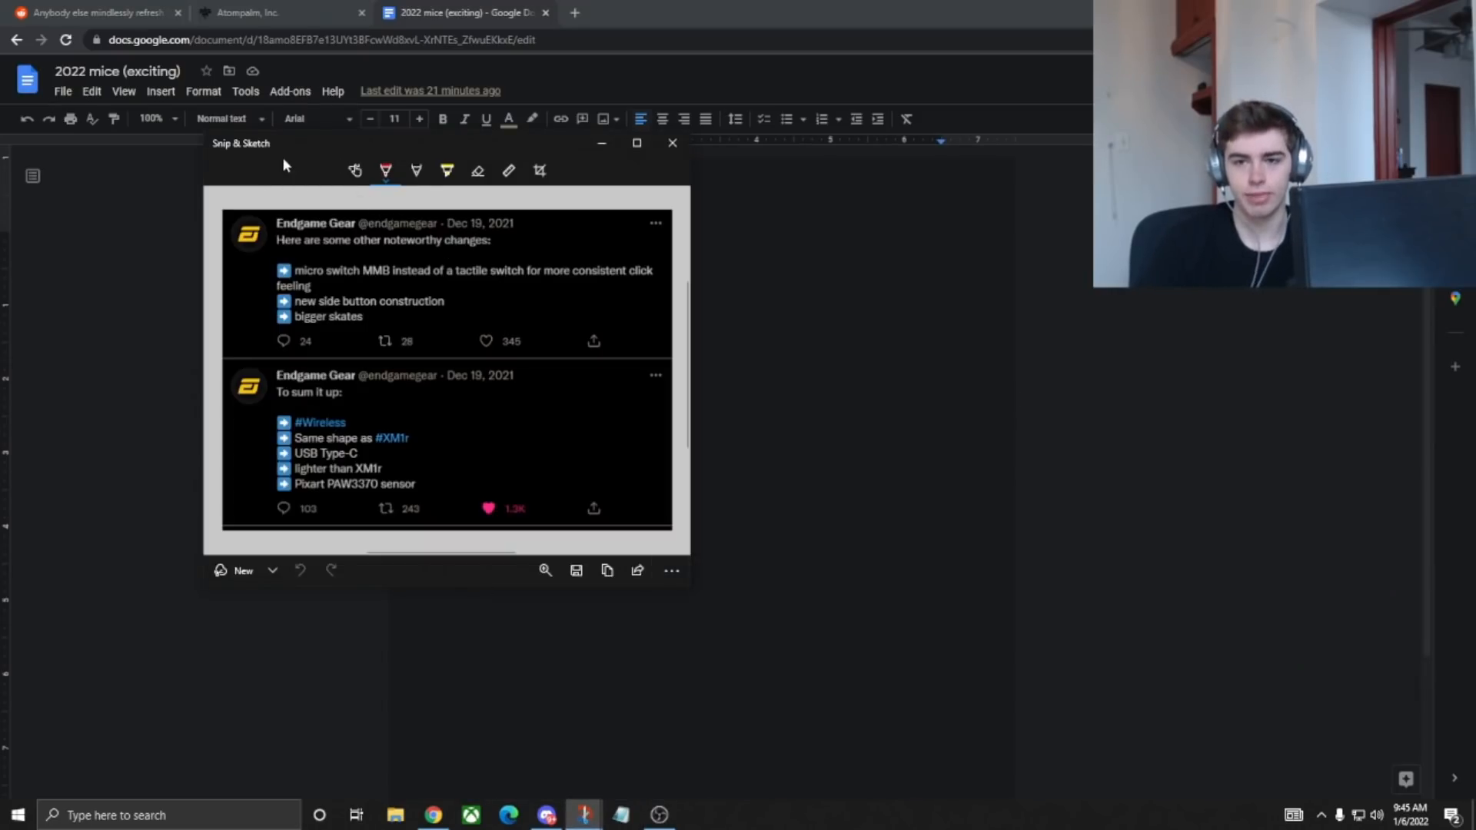
- Move the Endgame Gear tweet snip toward the centre, then close Snip & Sketch
drag(241, 142, 516, 134)
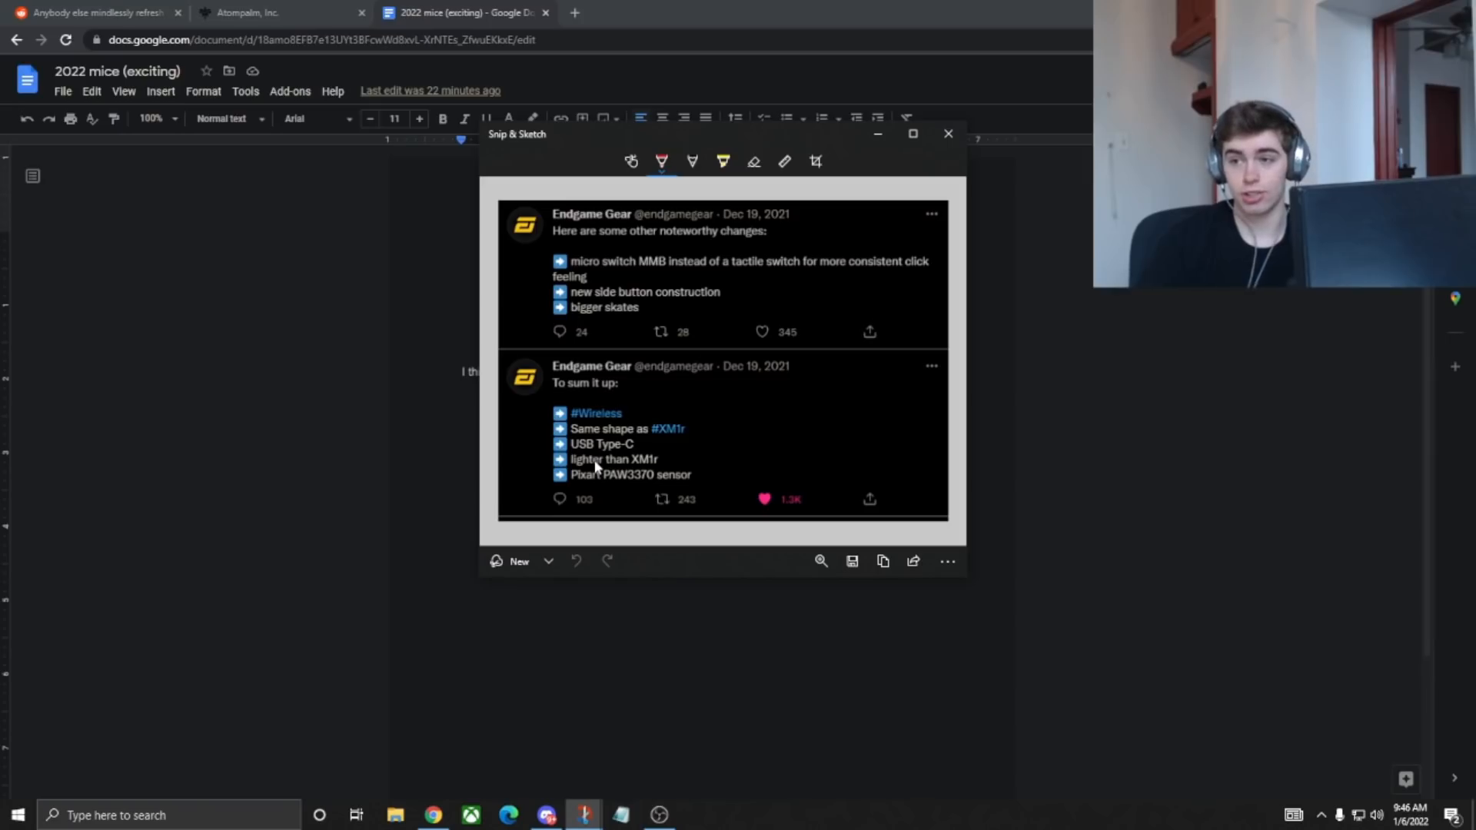
mouse_move(647, 463)
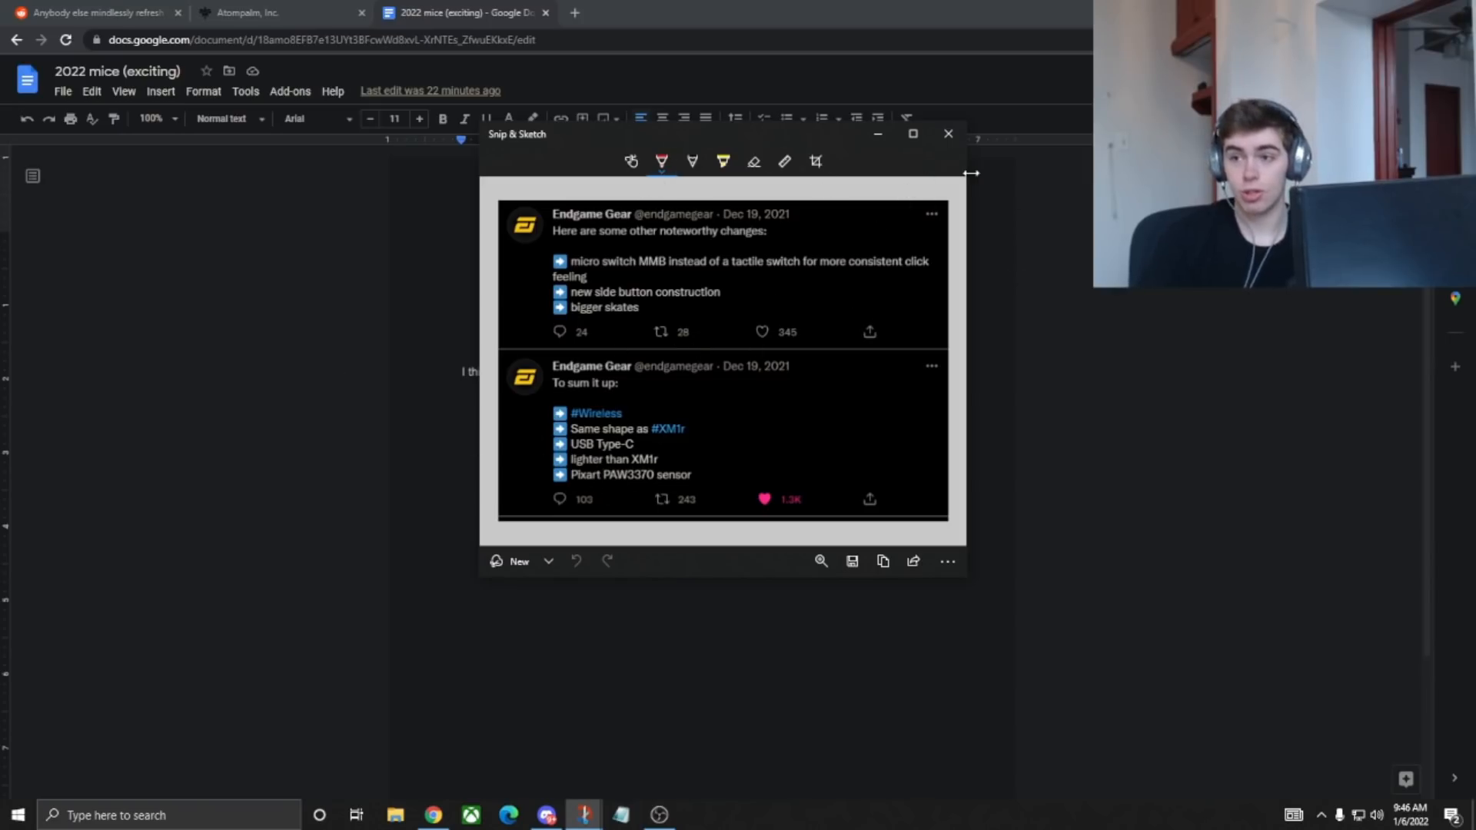
mouse_move(893, 218)
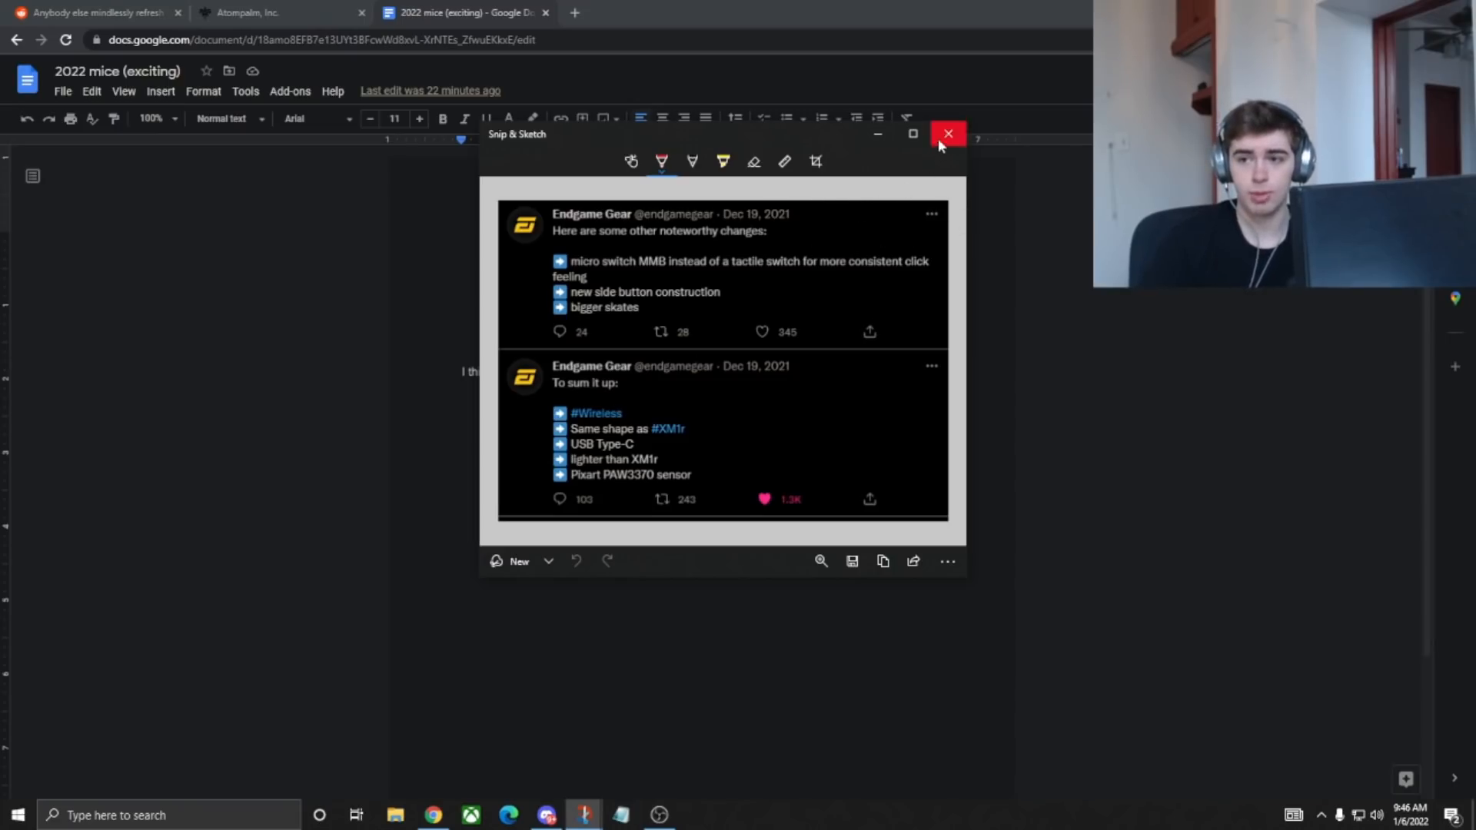
click(947, 133)
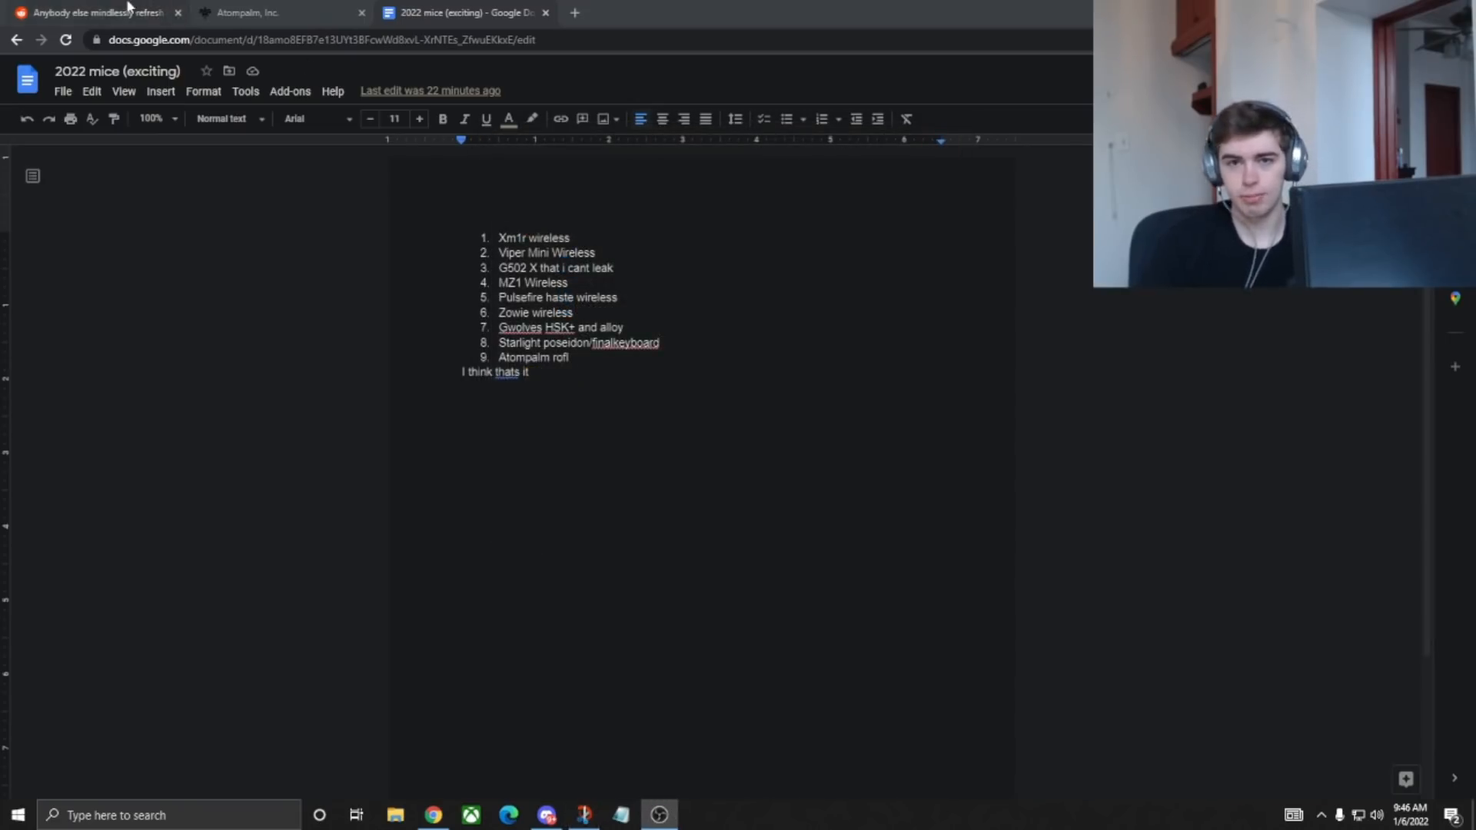
- Browse the r/MouseReview 'Anybody else mindlessly refresh this sub?' thread, then return to the document
click(93, 12)
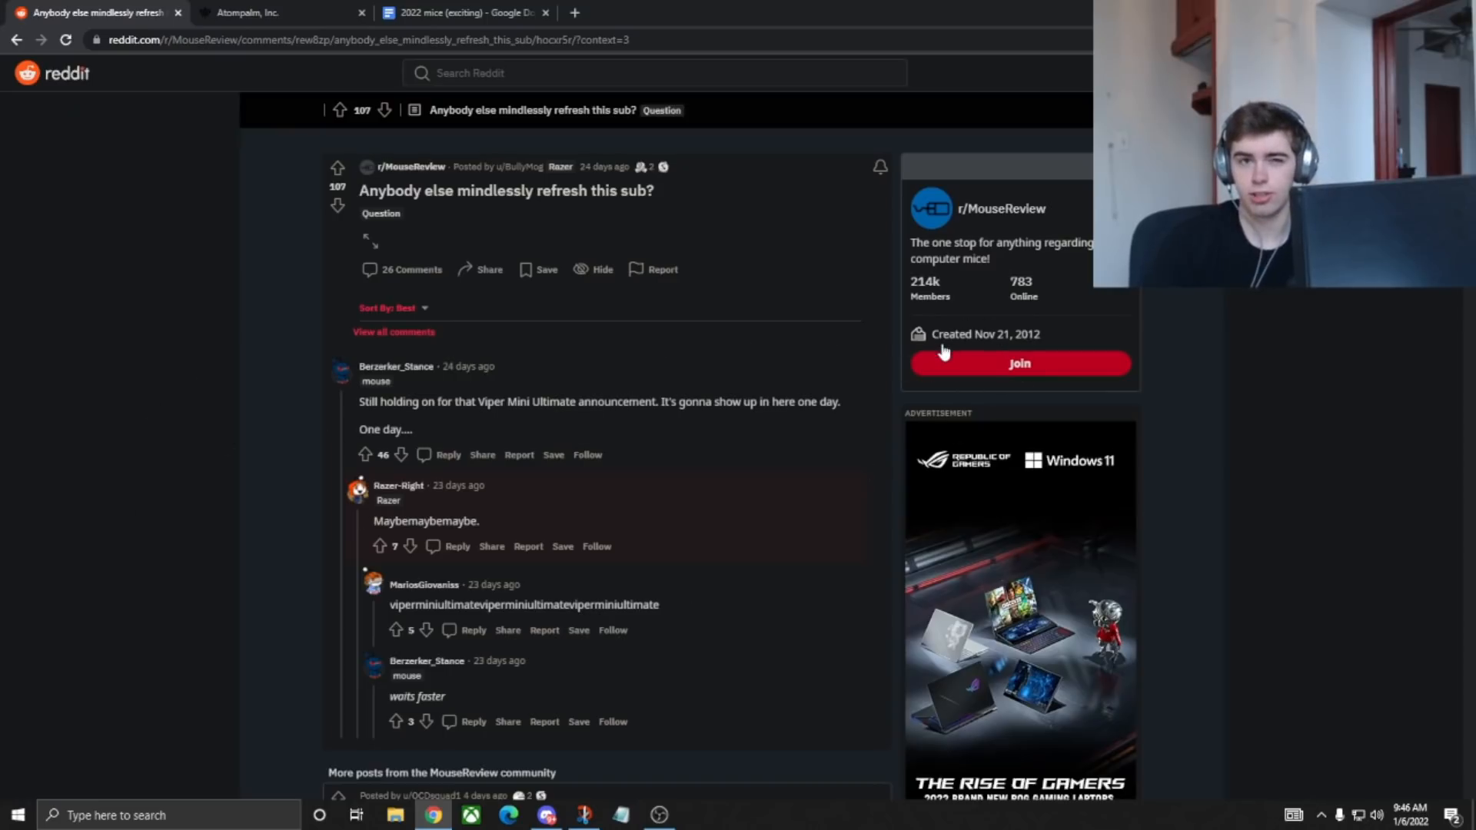
mouse_move(1081, 293)
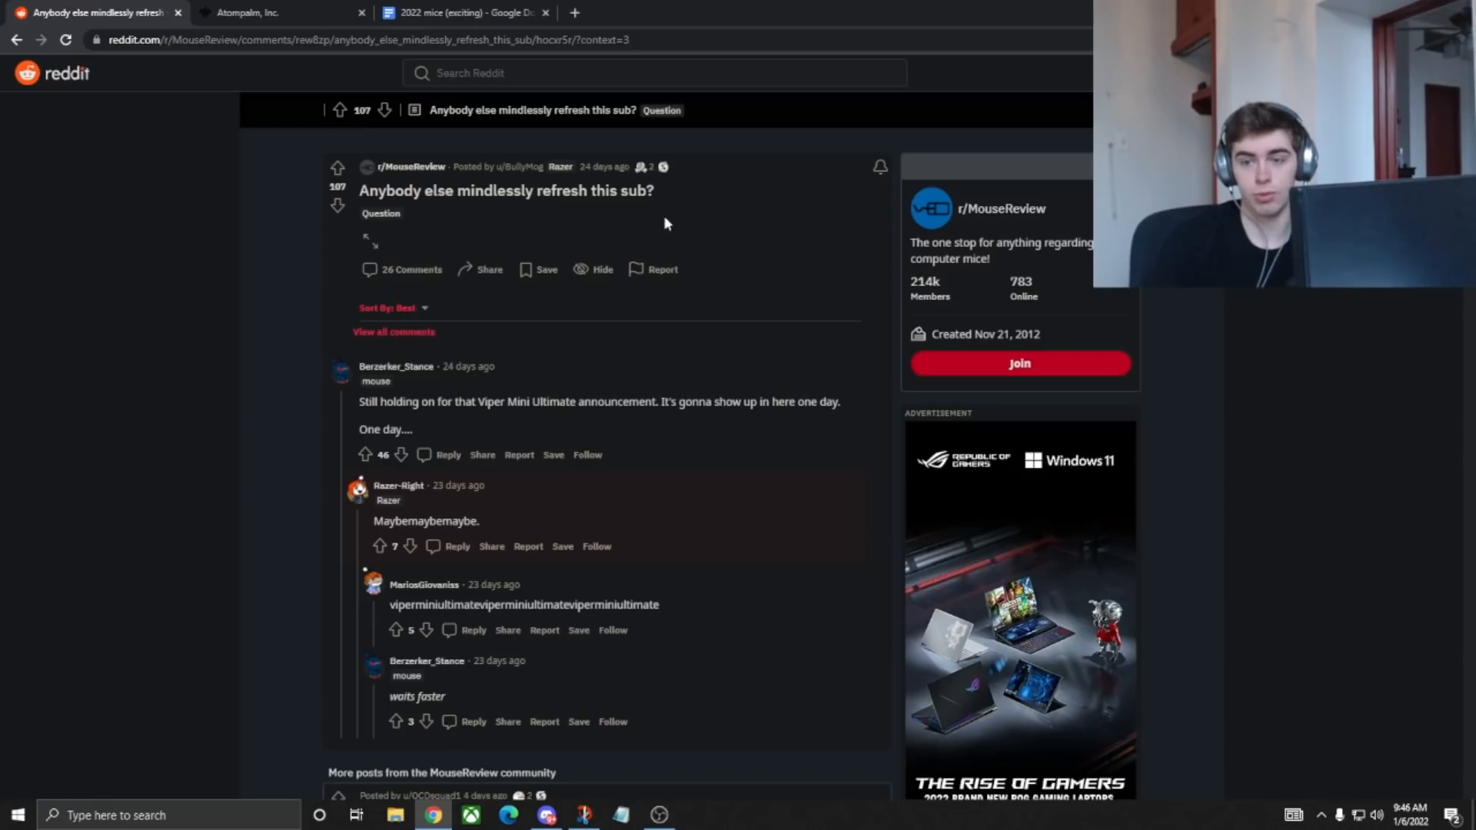
mouse_move(525, 385)
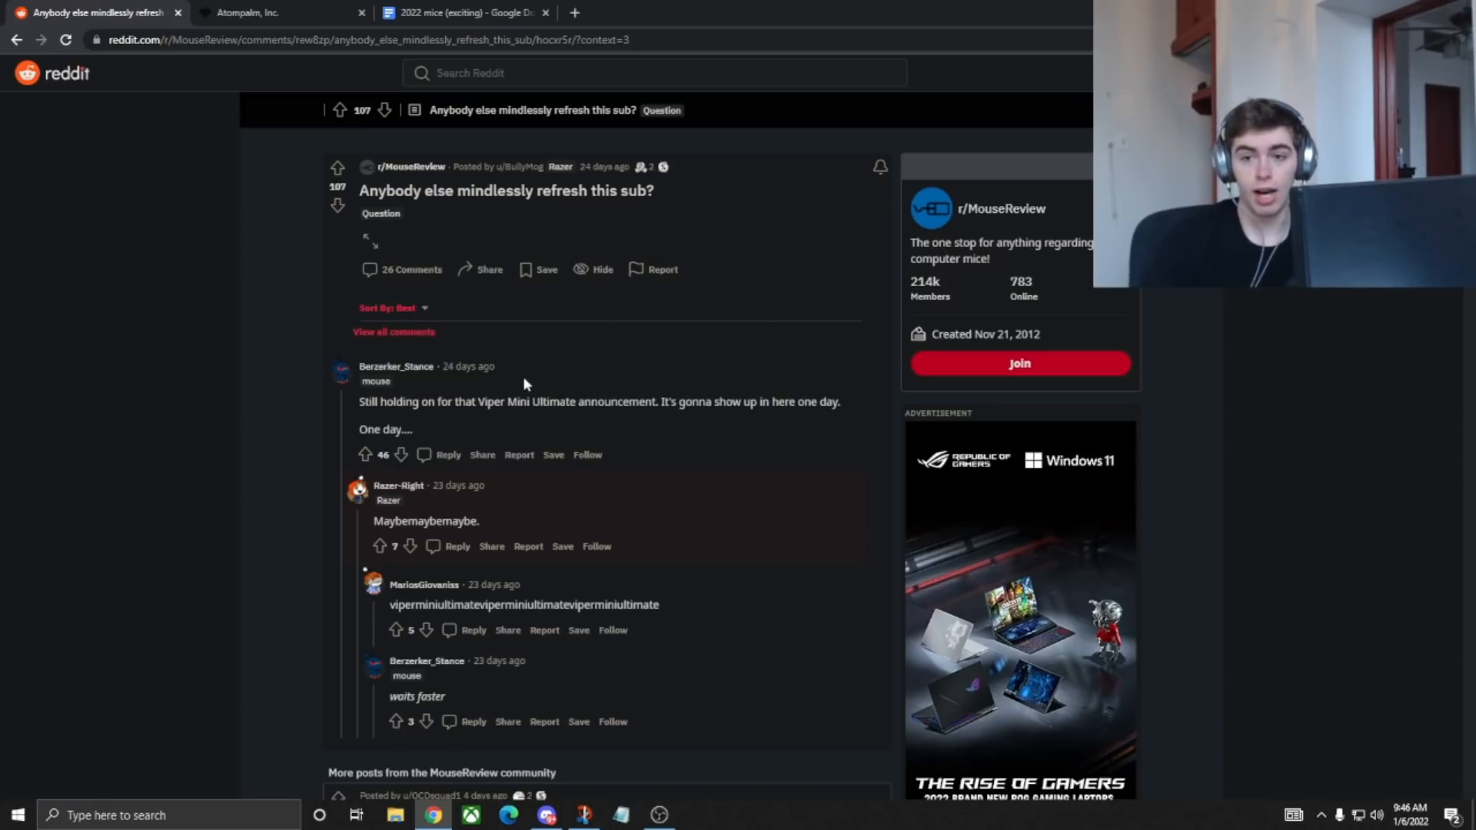
mouse_move(407, 393)
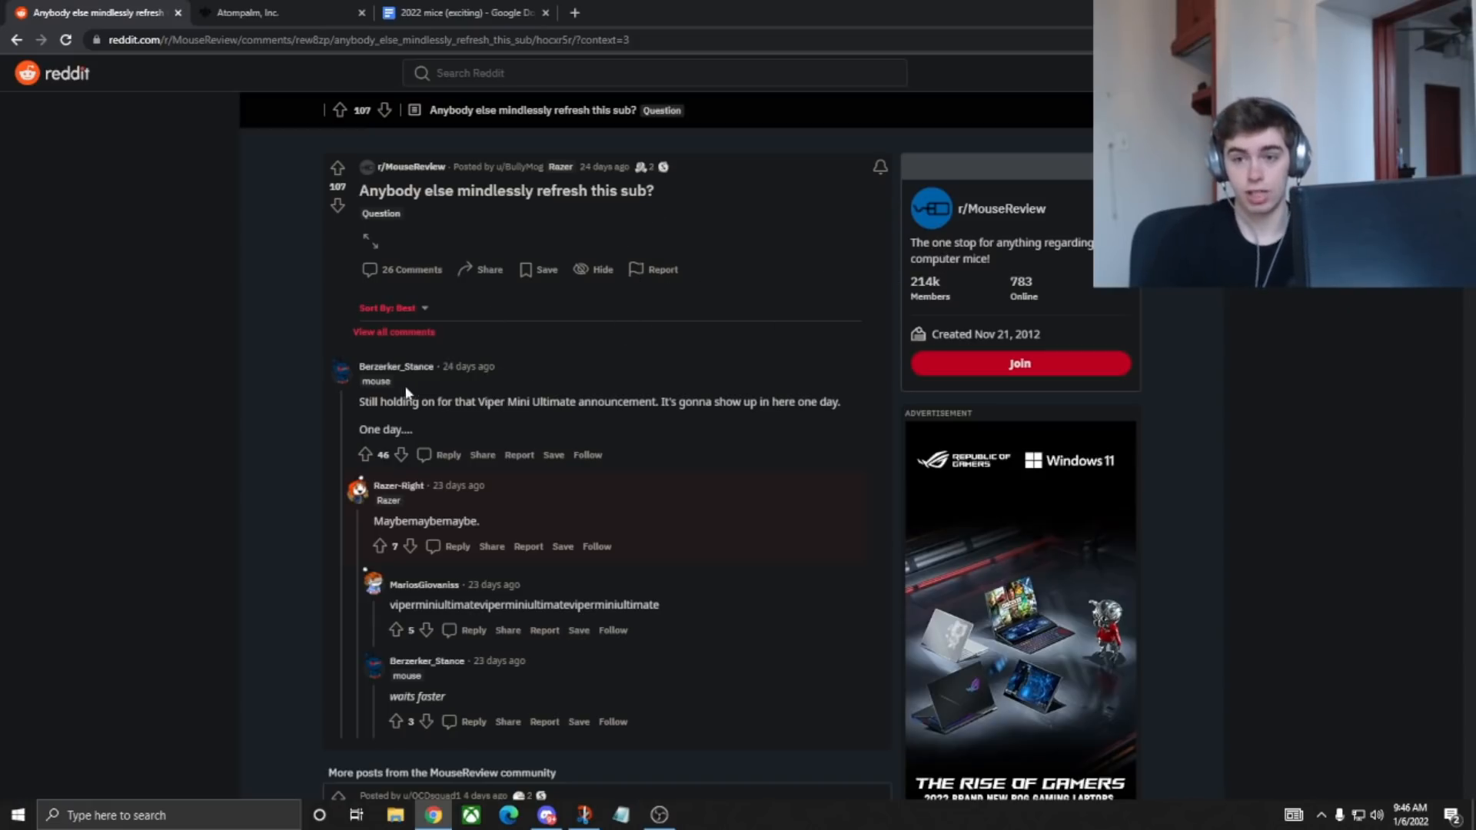
click(461, 12)
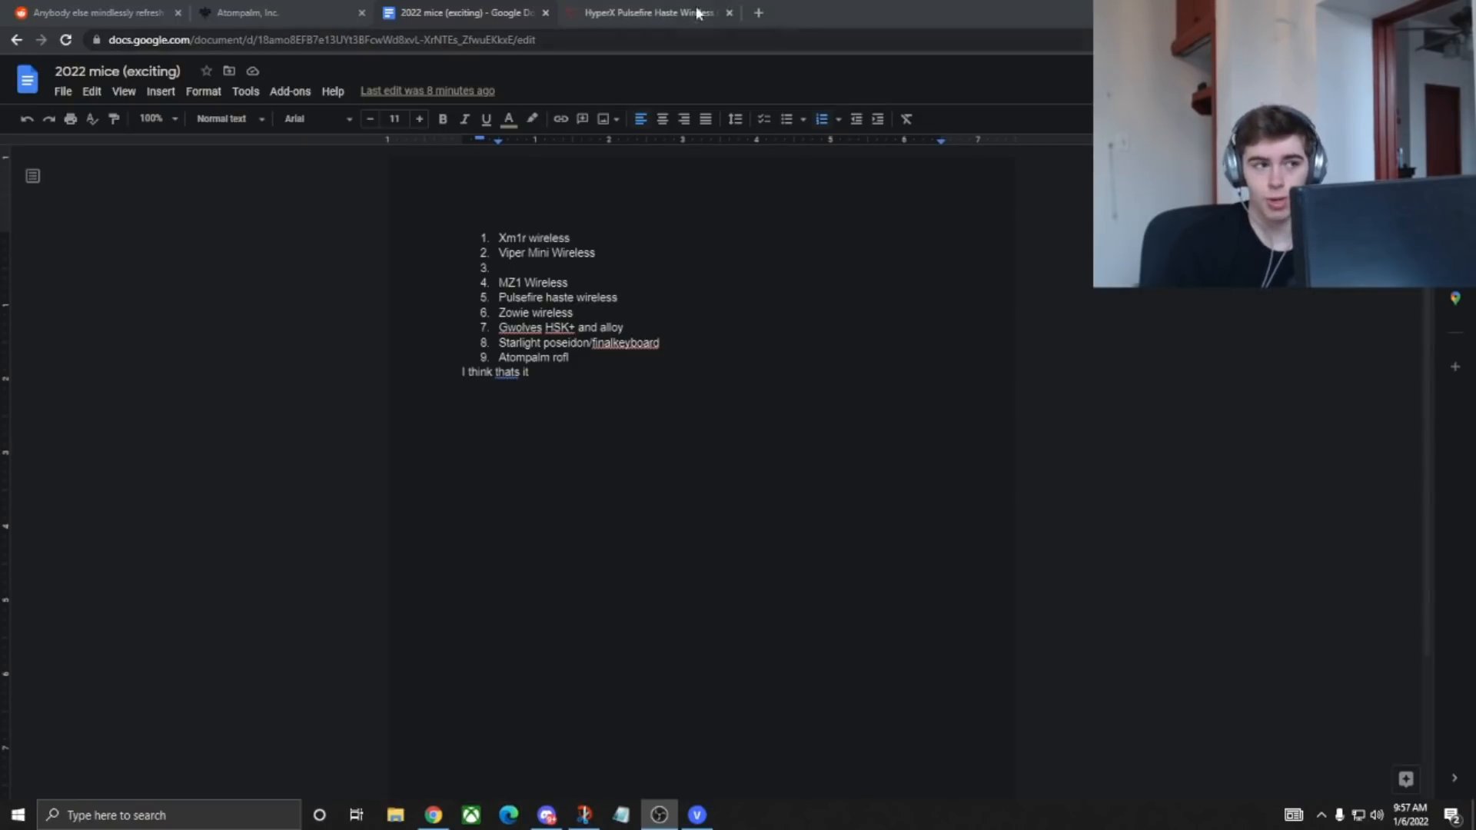
- Read Notebookcheck's HyperX Pulsefire Haste Wireless article, highlighting the 3335 sensor, then return to the list
click(645, 13)
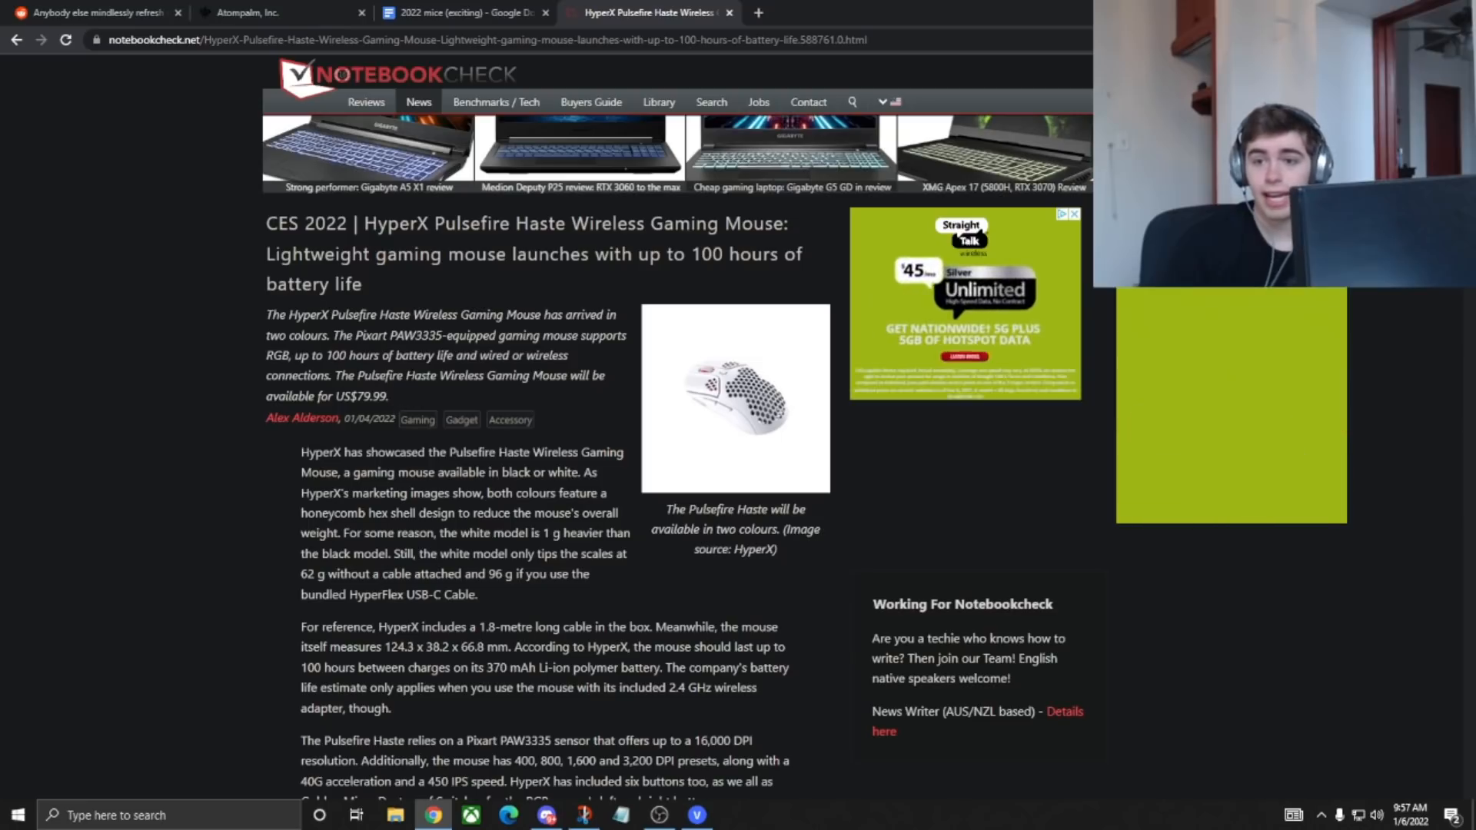
double_click(427, 335)
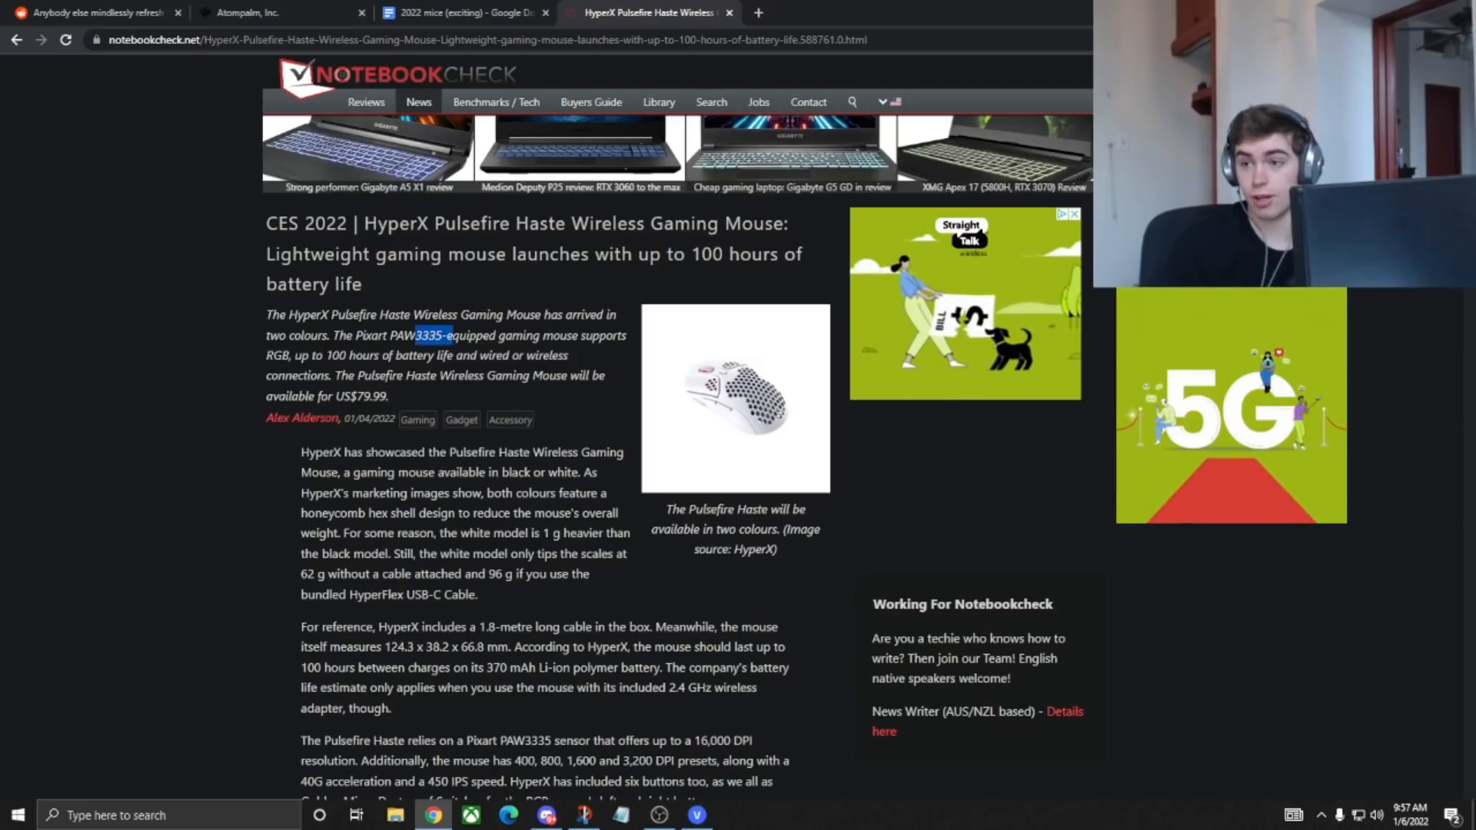
scroll(down, 3)
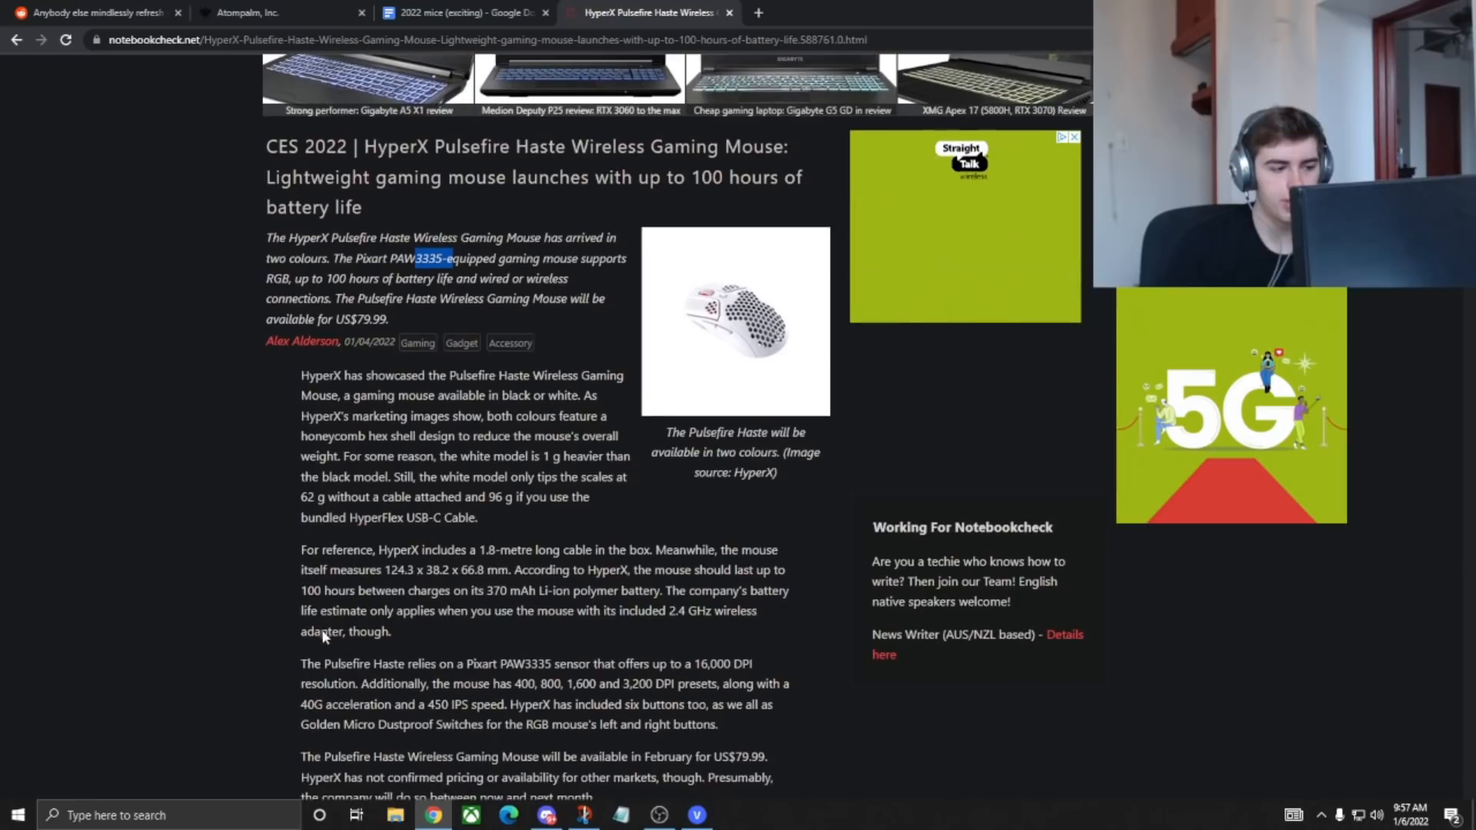
scroll(down, 3)
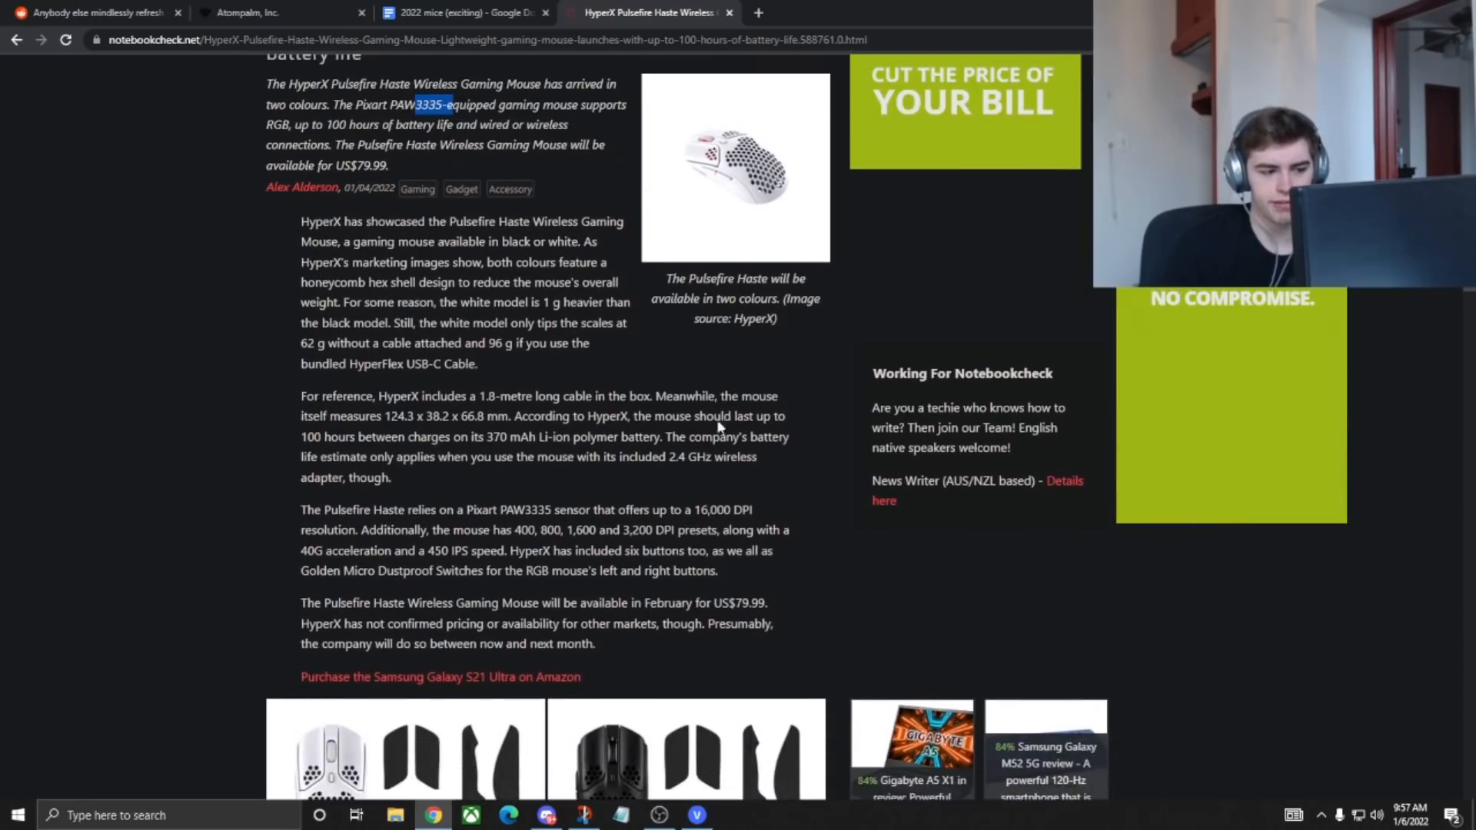
scroll(up, 3)
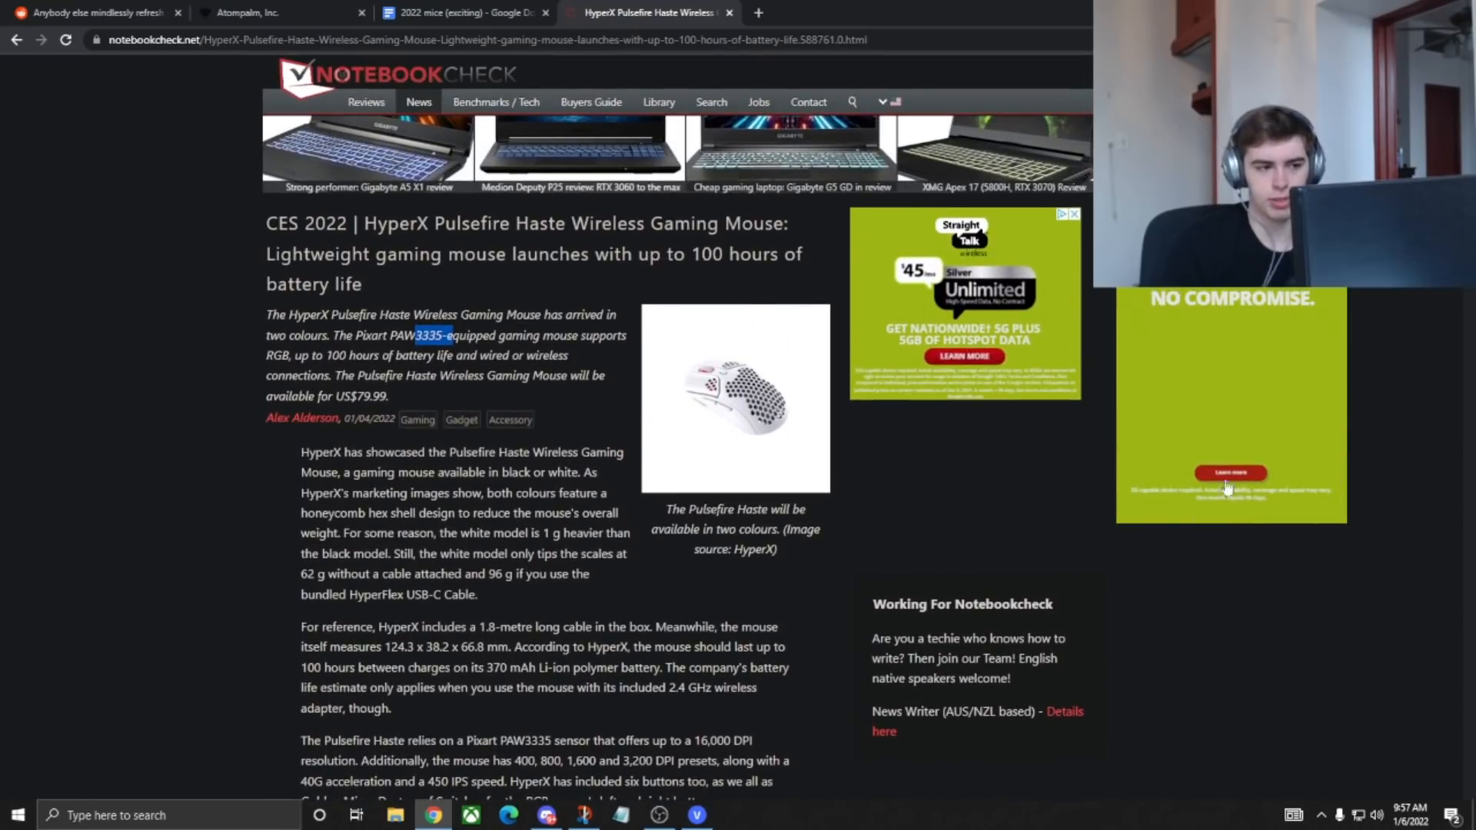
mouse_move(931, 159)
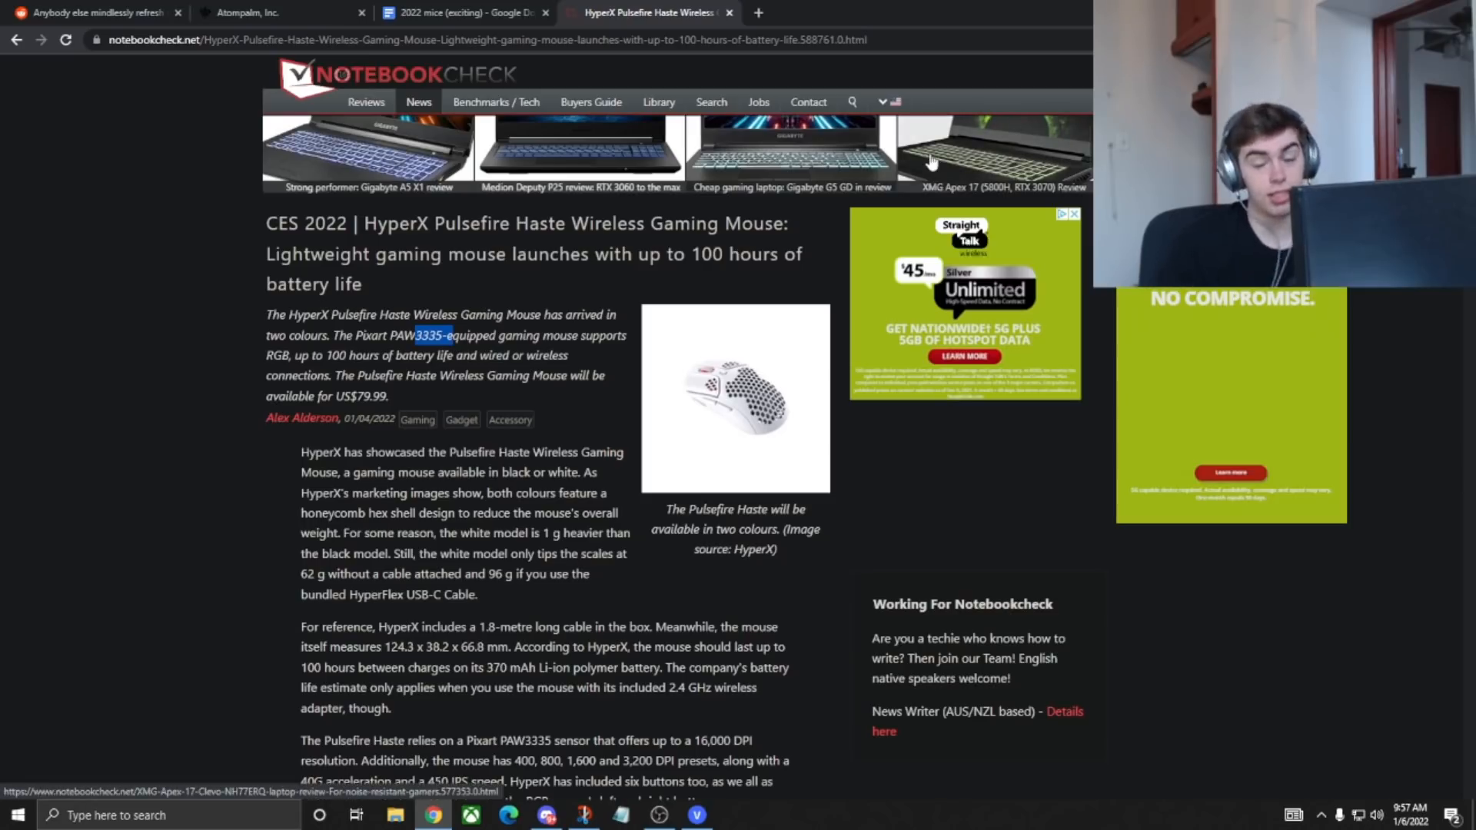
click(461, 13)
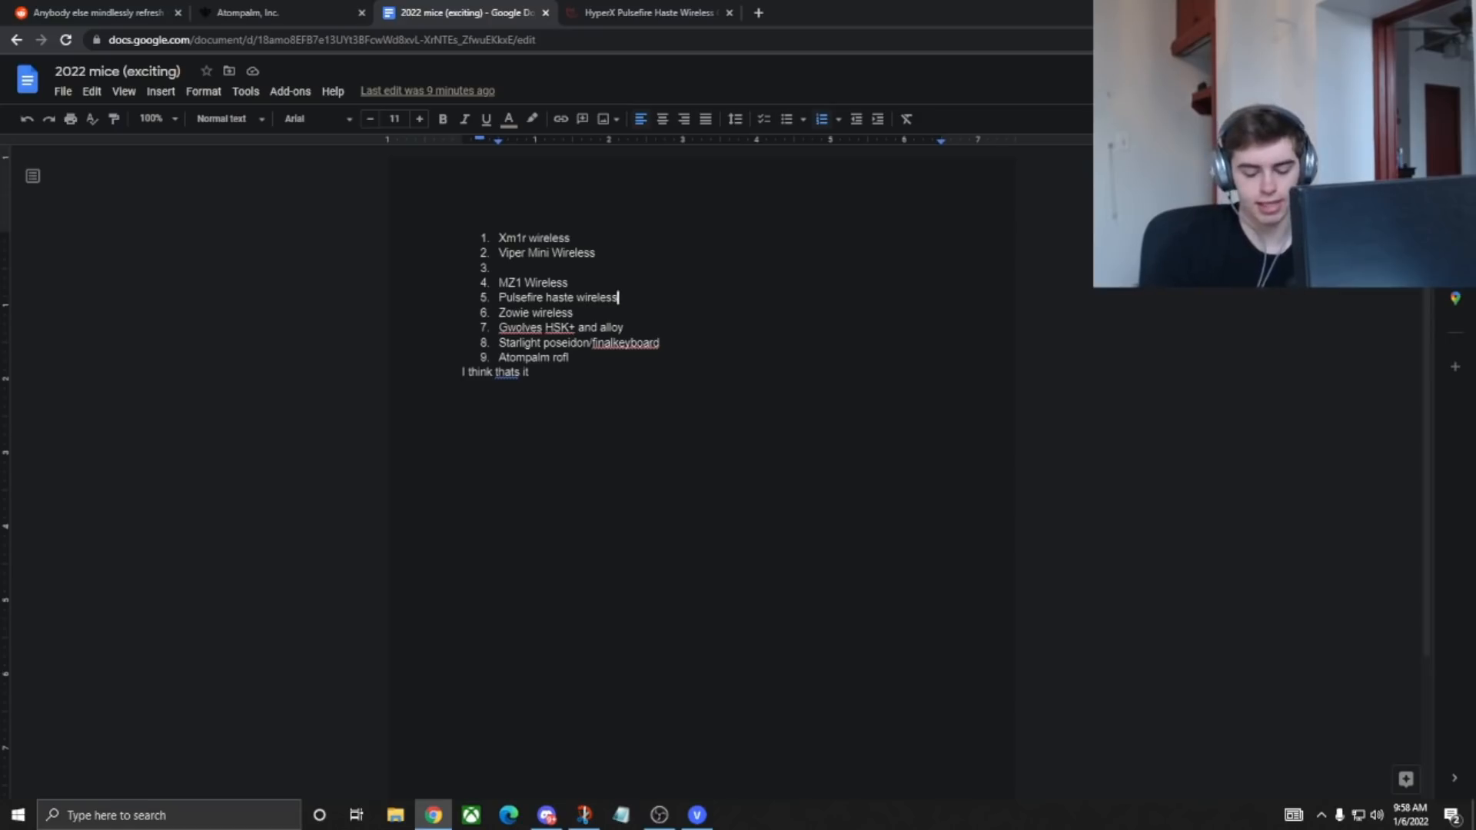
- View ZOWIE's 'We are working on it' tweet screenshot, then minimize Snip & Sketch
click(583, 814)
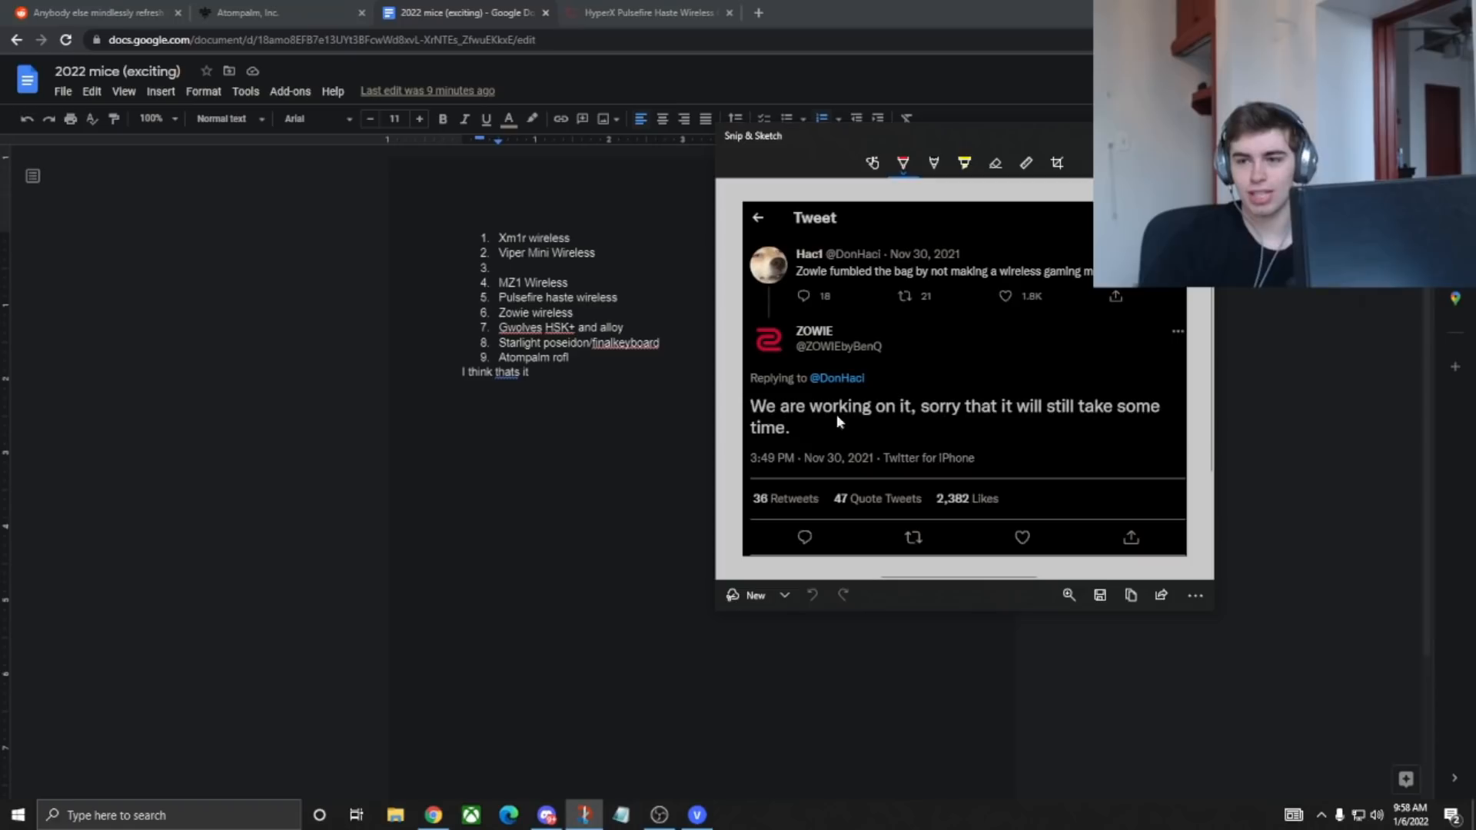
mouse_move(780, 265)
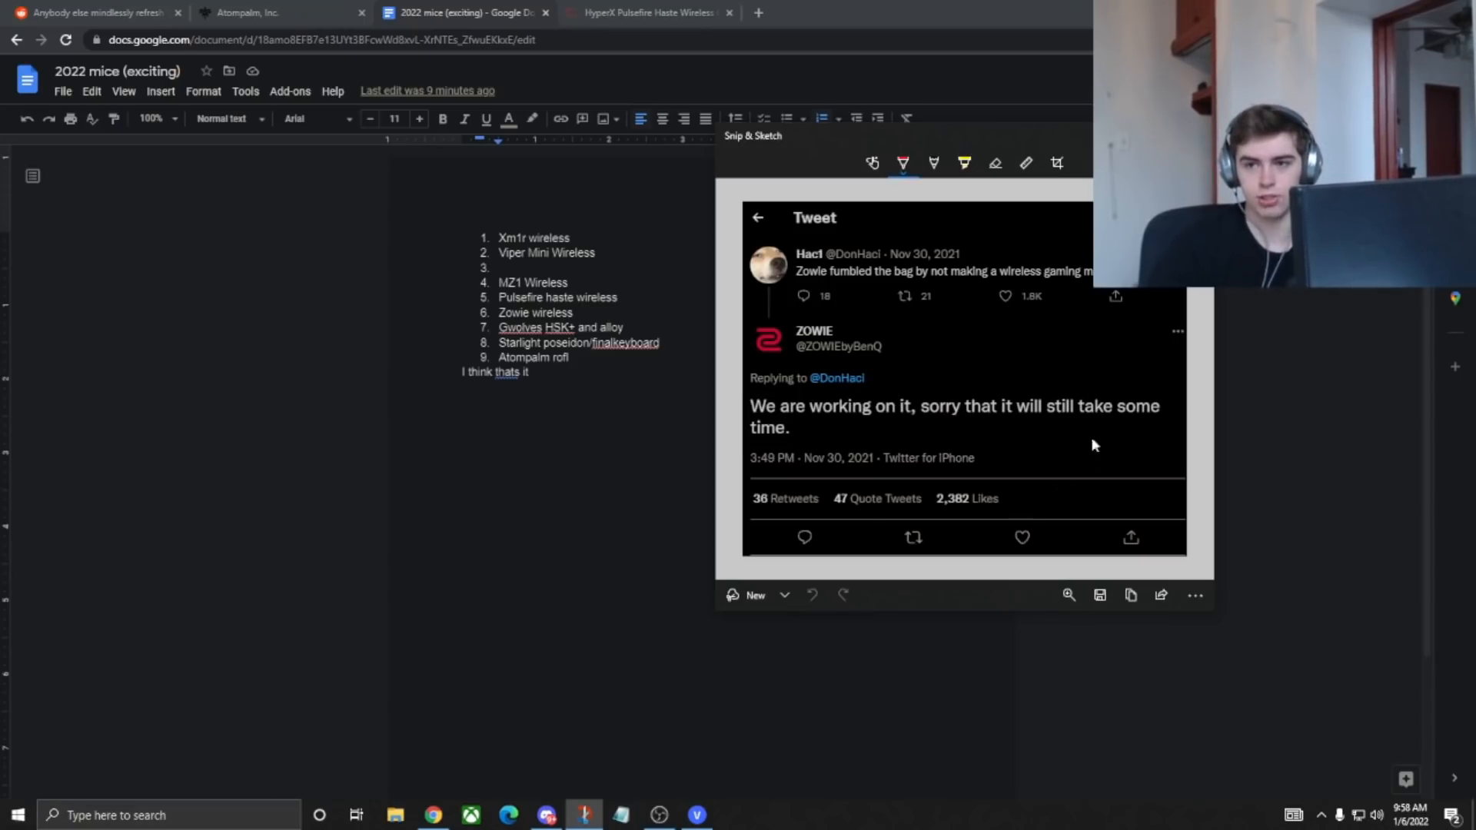
mouse_move(793, 139)
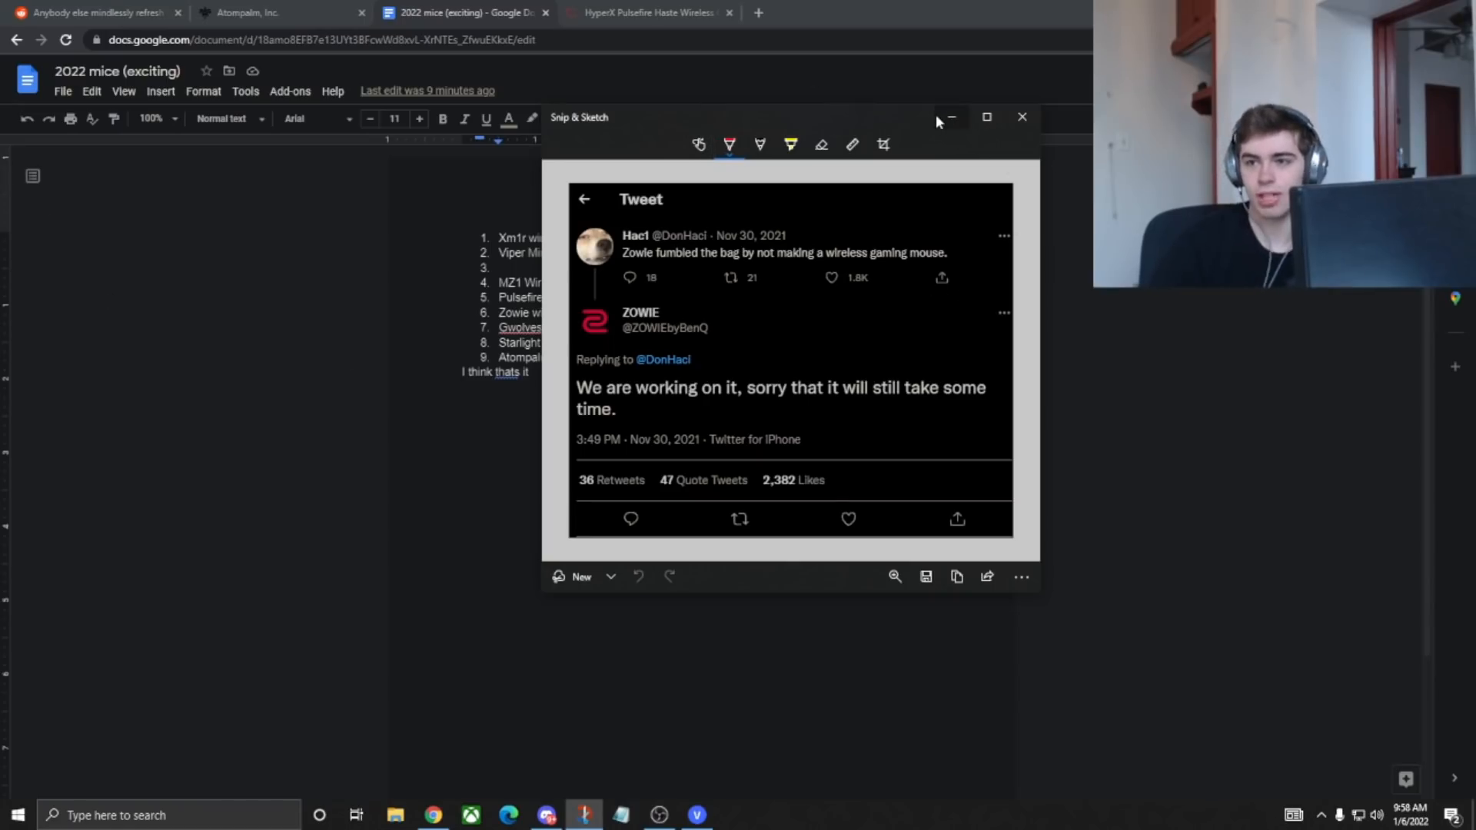
click(1022, 116)
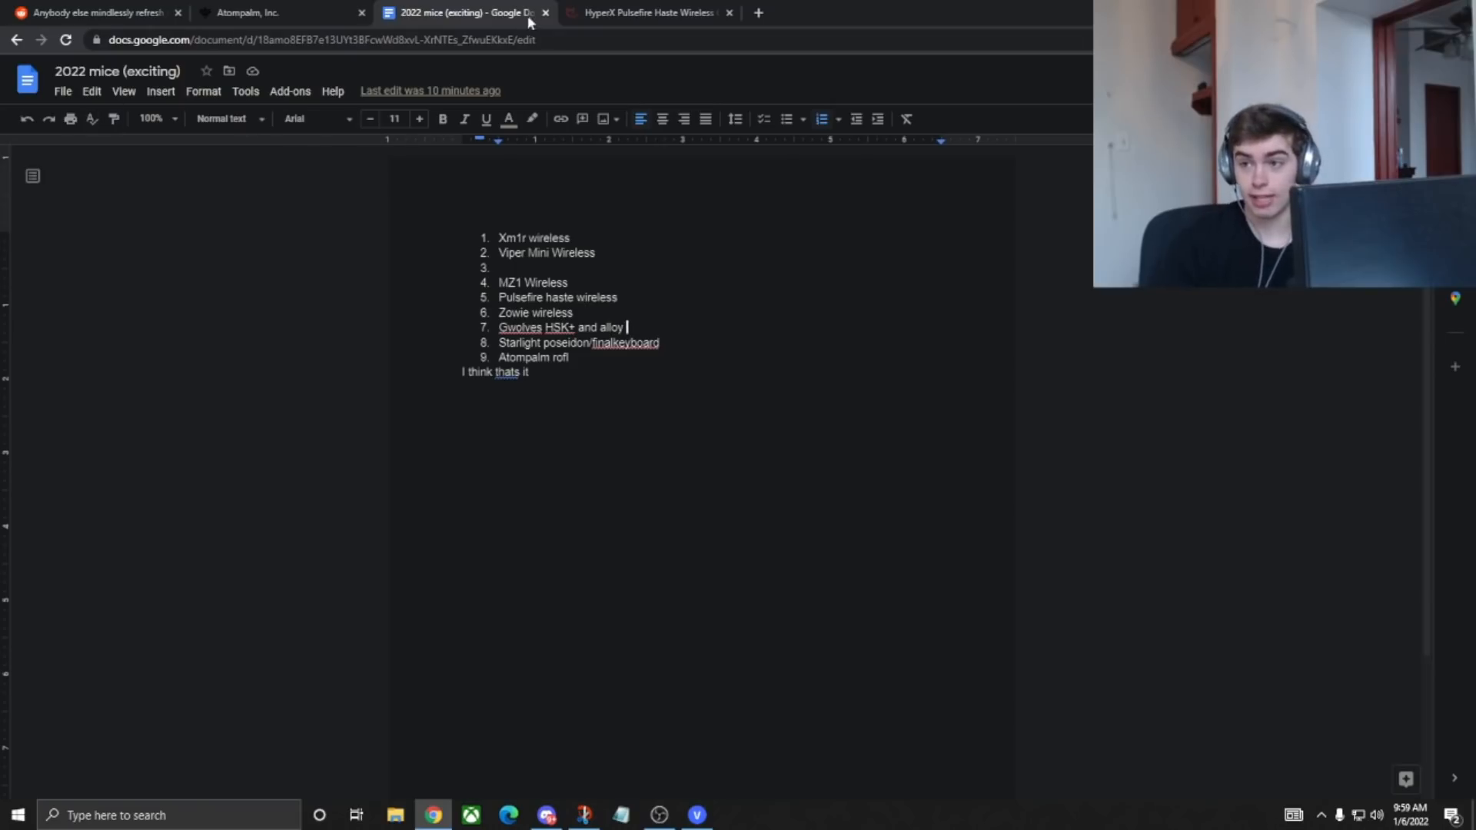
mouse_move(4, 360)
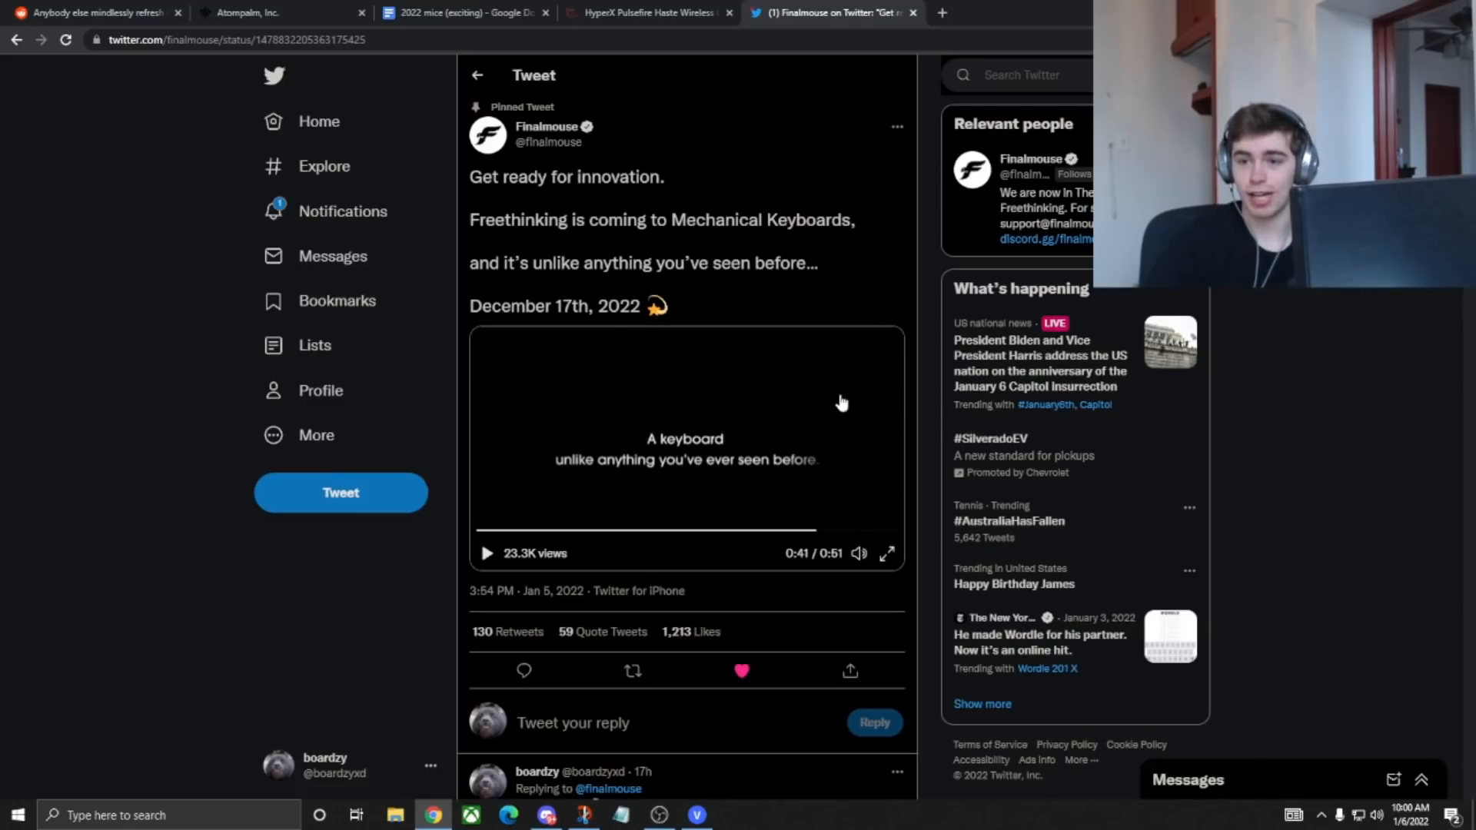
mouse_move(625, 554)
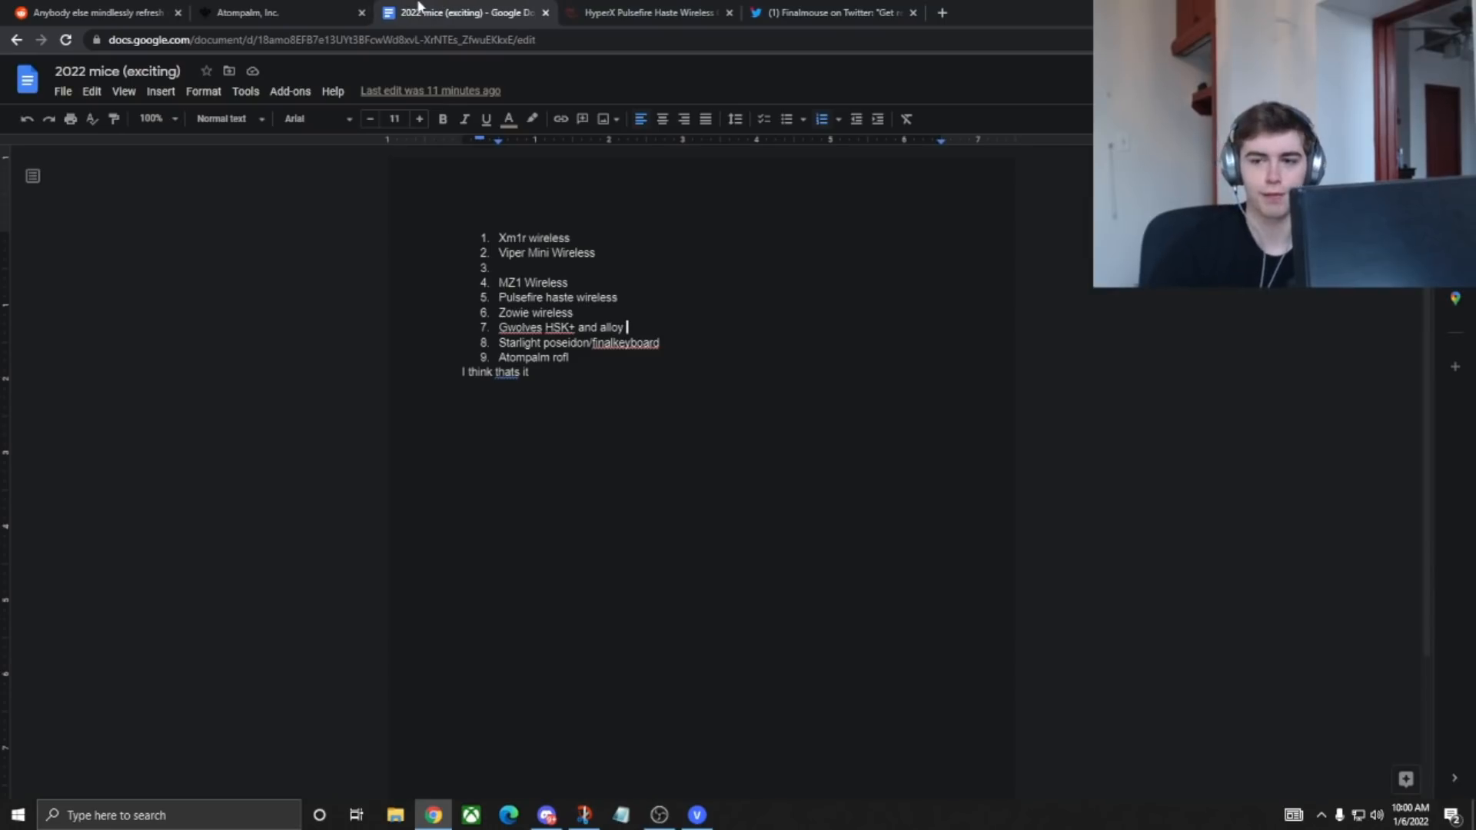
- View Finalmouse's December 17th keyboard teaser tweet, then return to the mice list
click(831, 12)
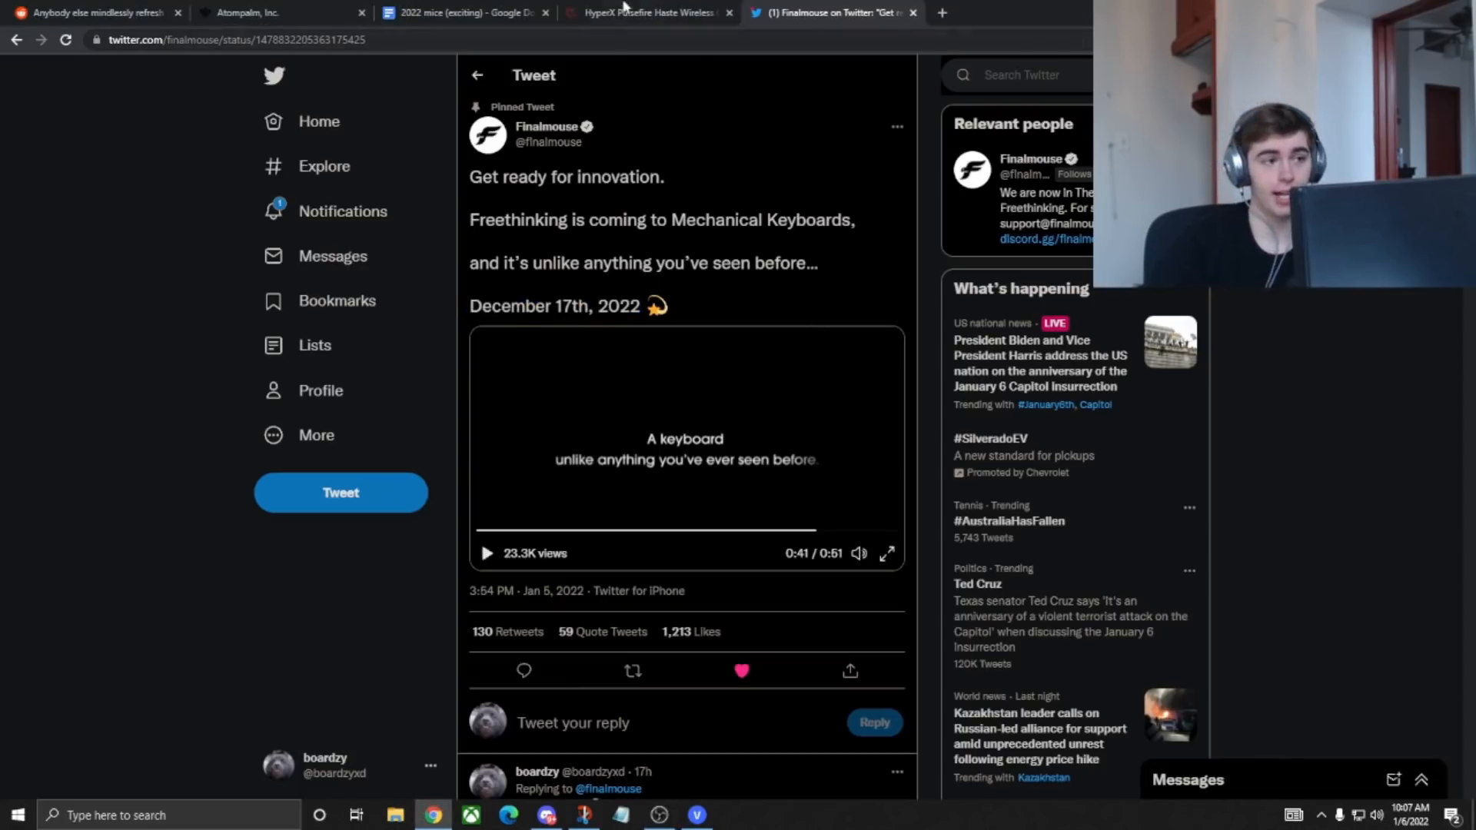
click(461, 12)
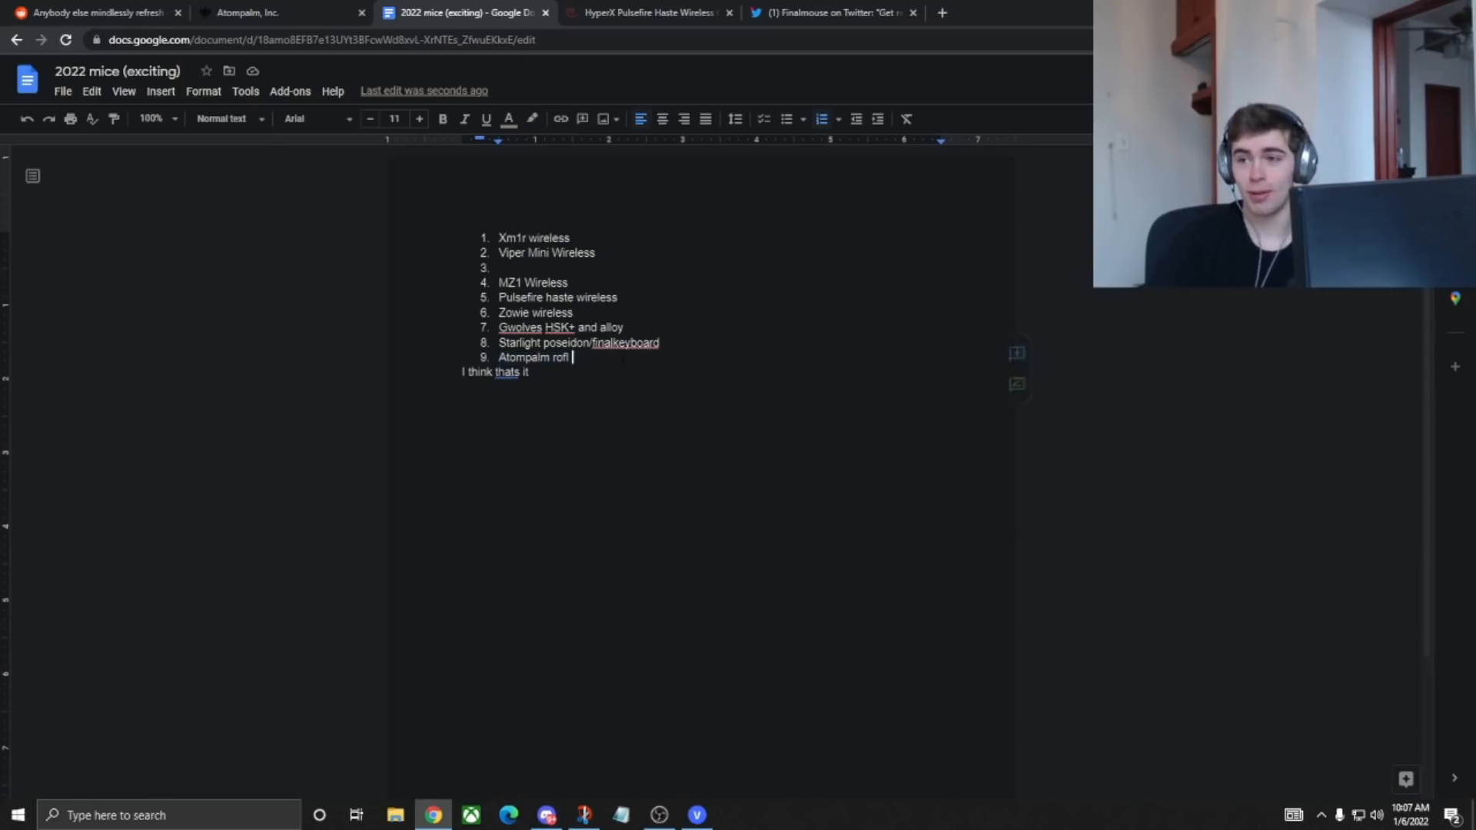
- Browse the Atompalm site, highlighting 'Coming Soon' and scrolling the Hydrogen features
click(249, 12)
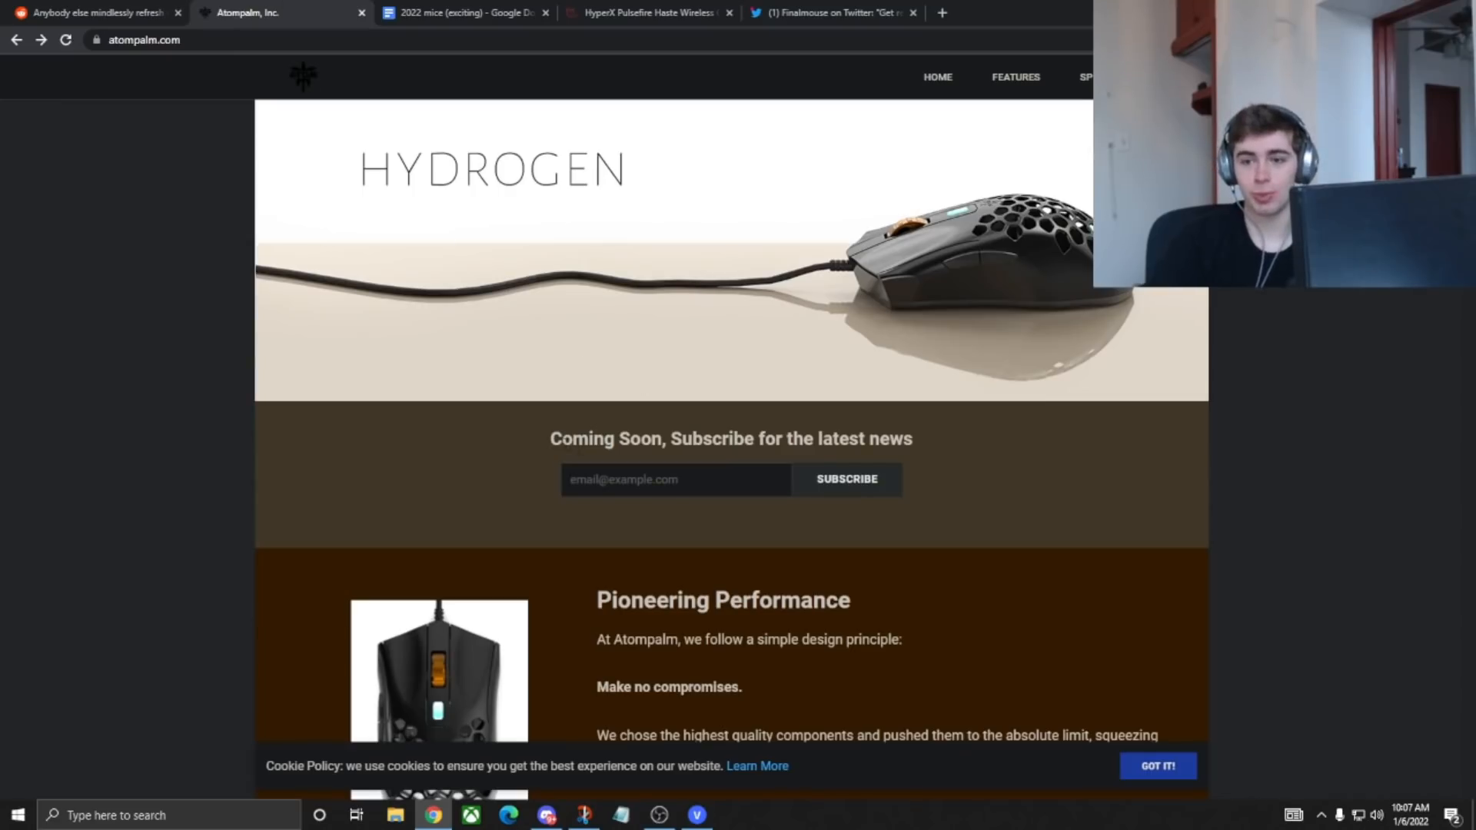
double_click(608, 439)
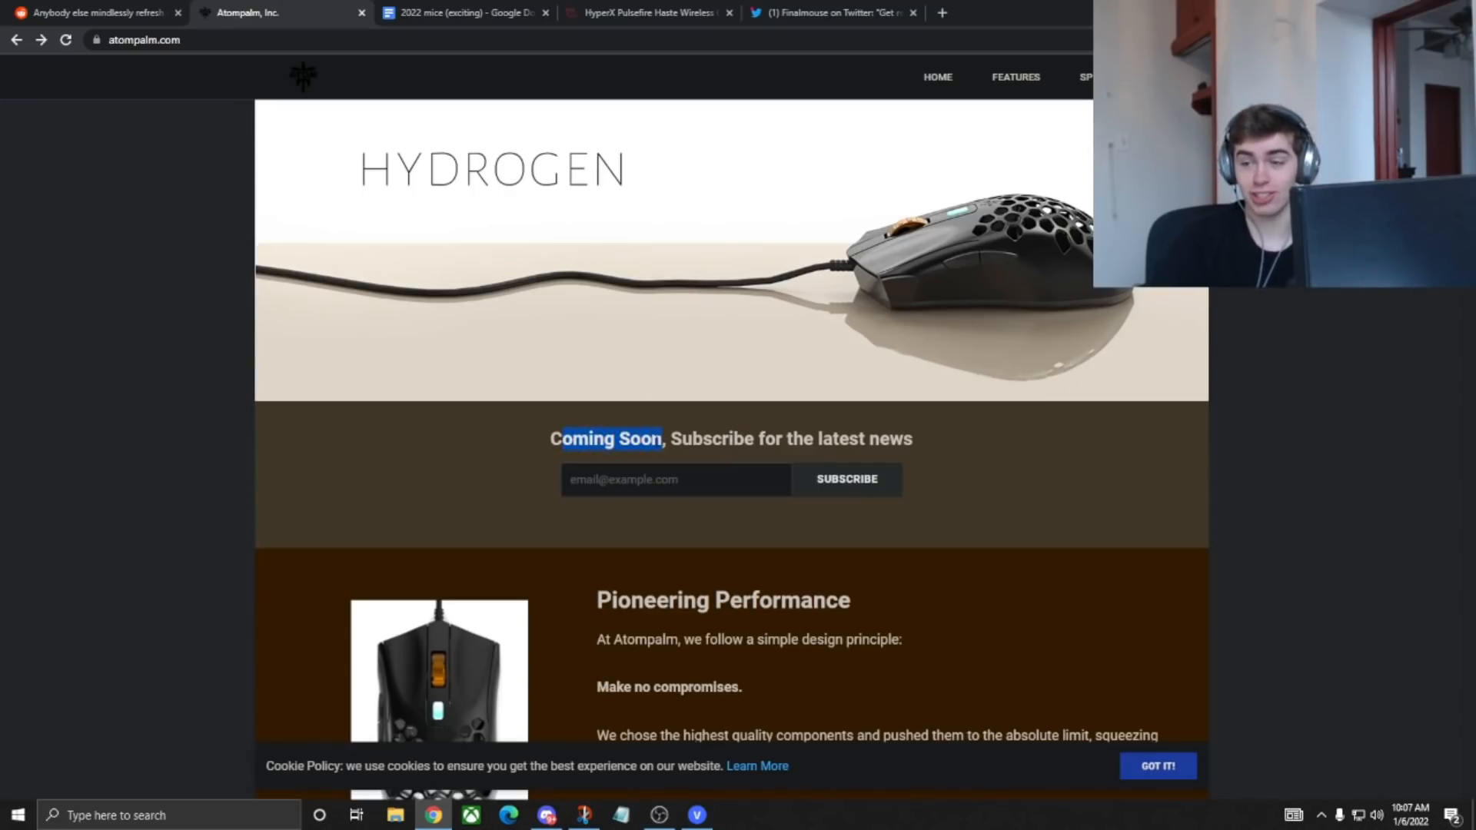
mouse_move(986, 96)
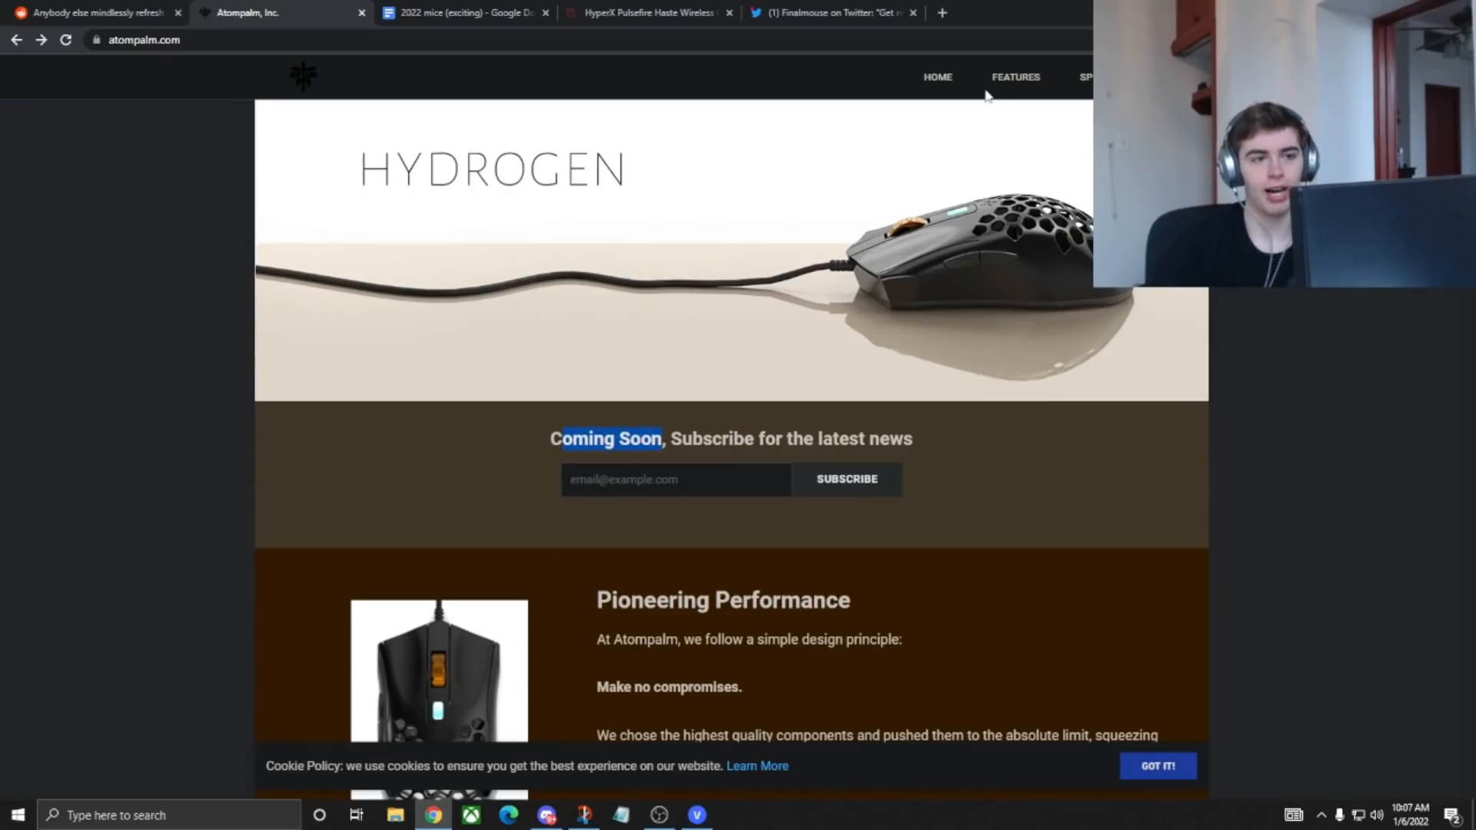
click(1015, 76)
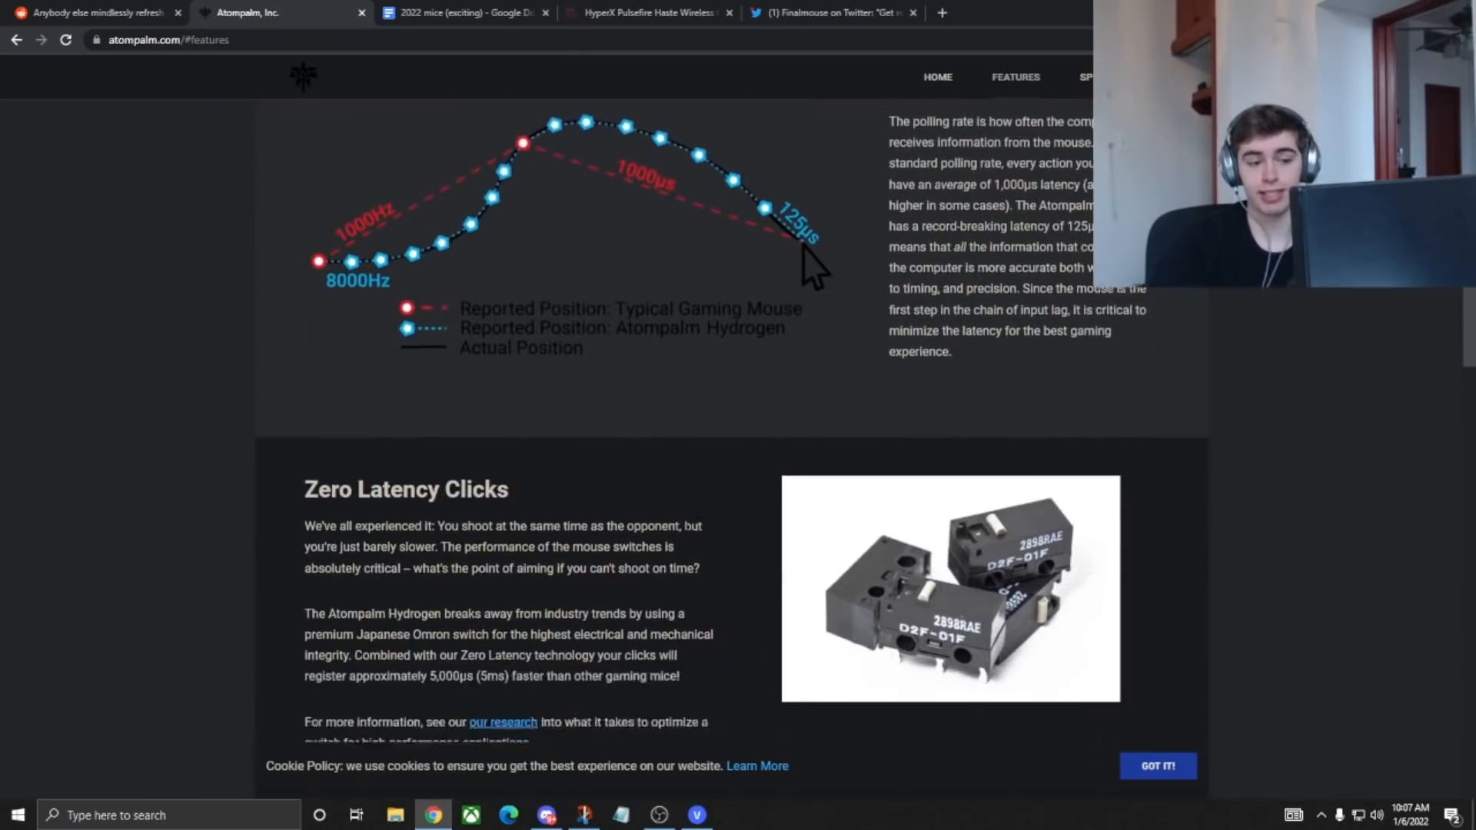
scroll(down, 3)
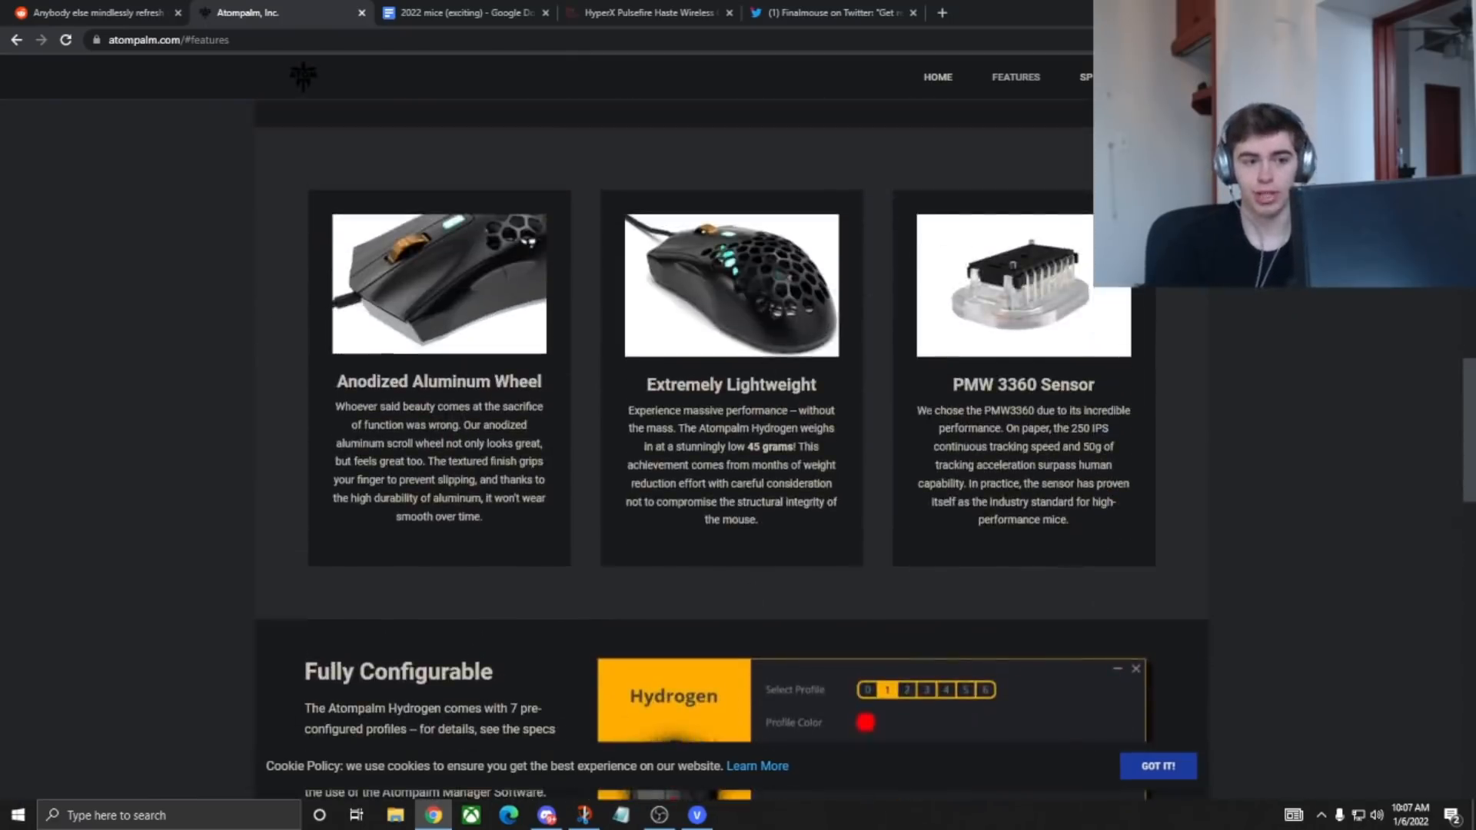
scroll(down, 3)
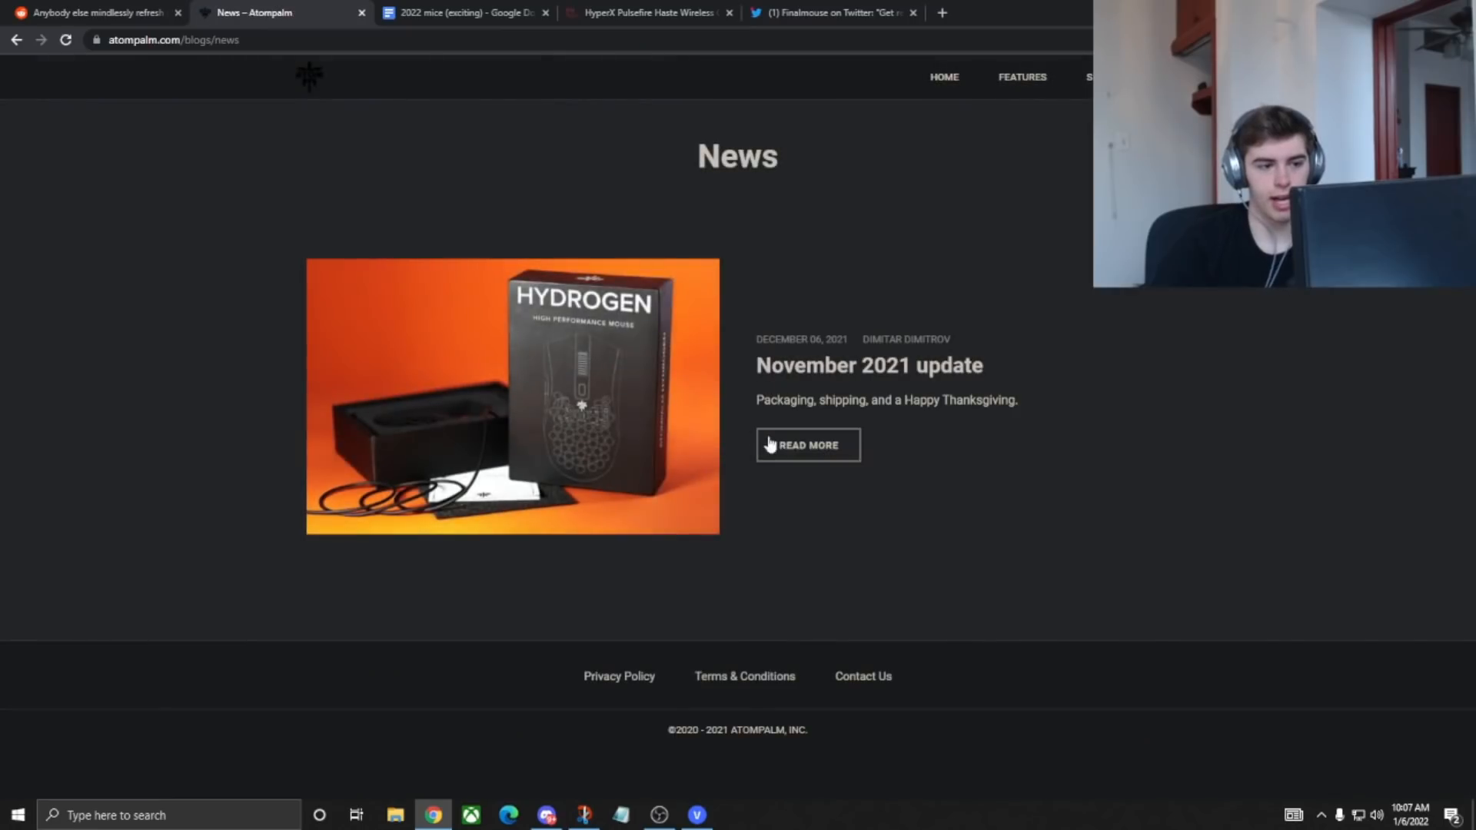
- Read Atompalm's November 2021 packaging and shipping update, then return to the mice list
click(806, 444)
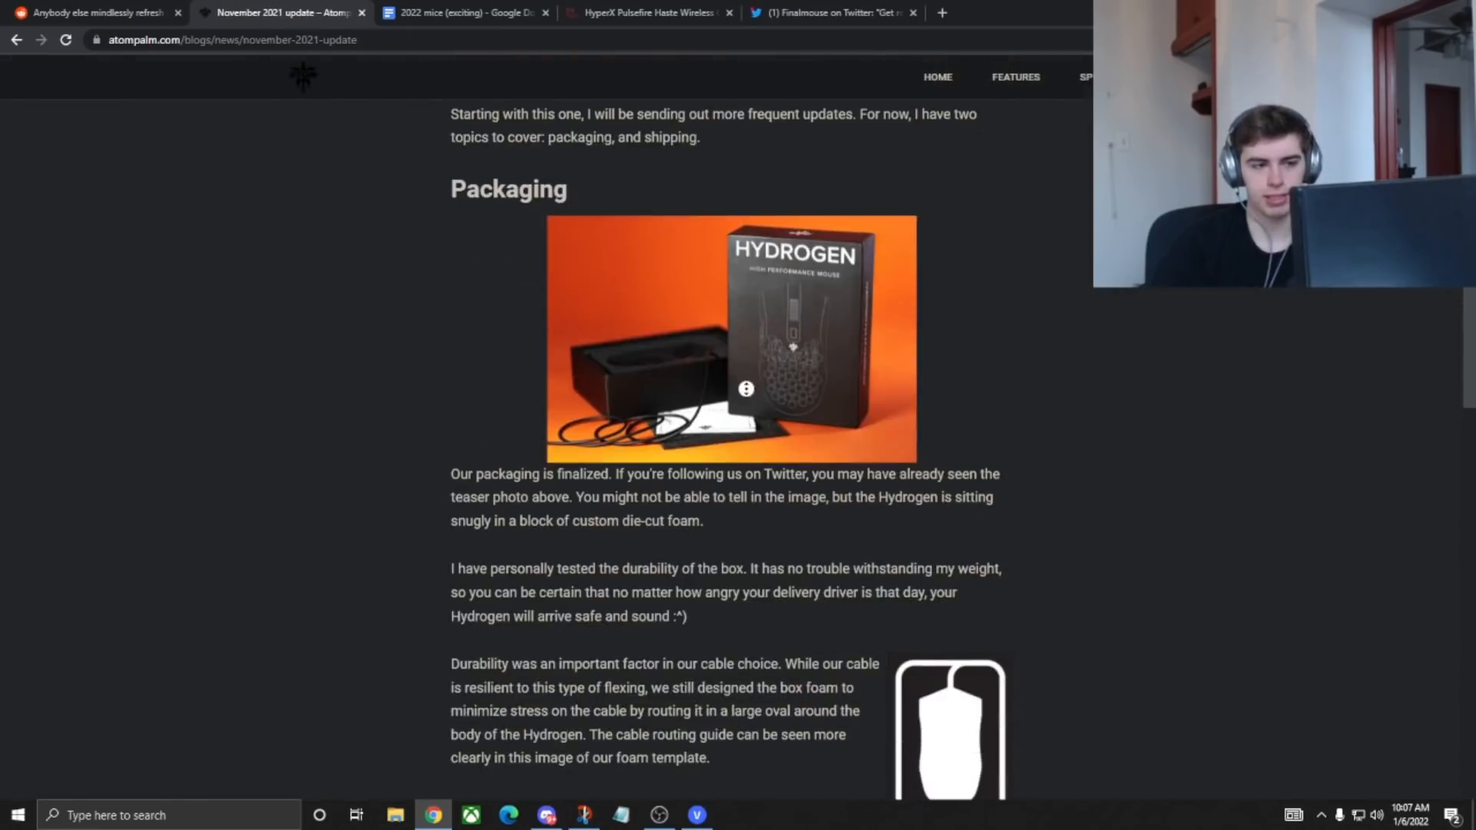
scroll(down, 3)
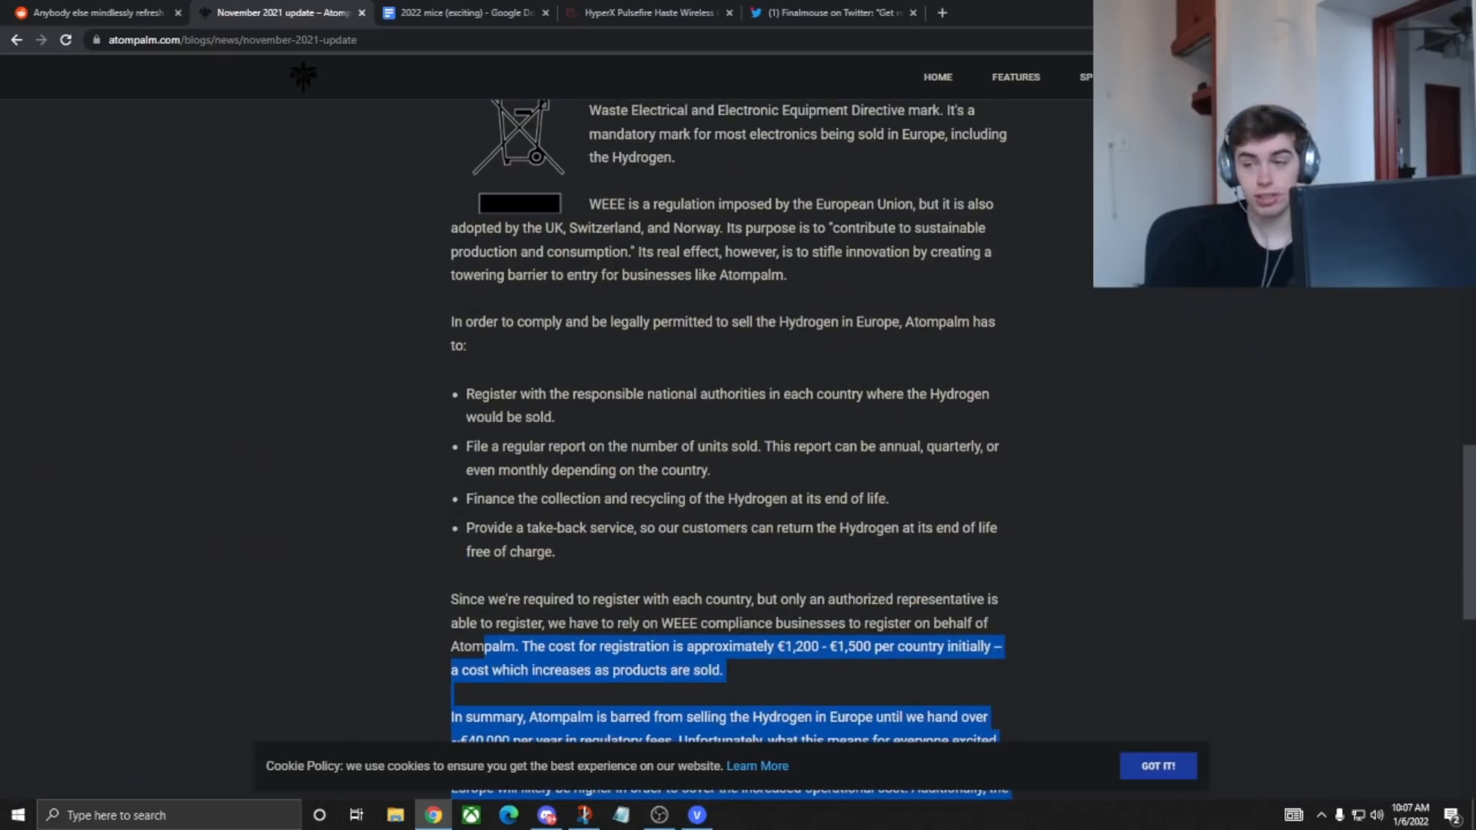
scroll(down, 3)
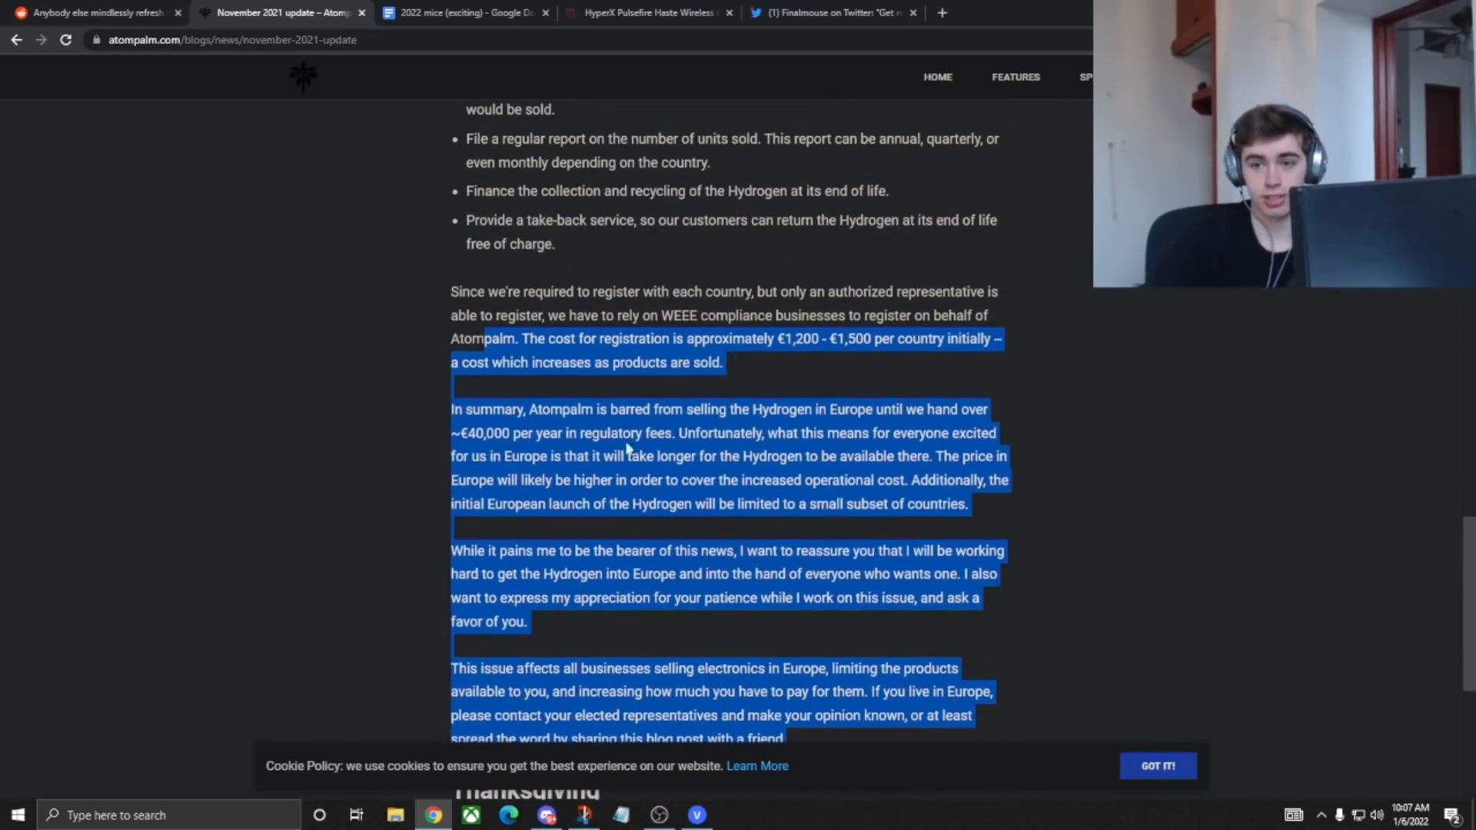
scroll(up, 3)
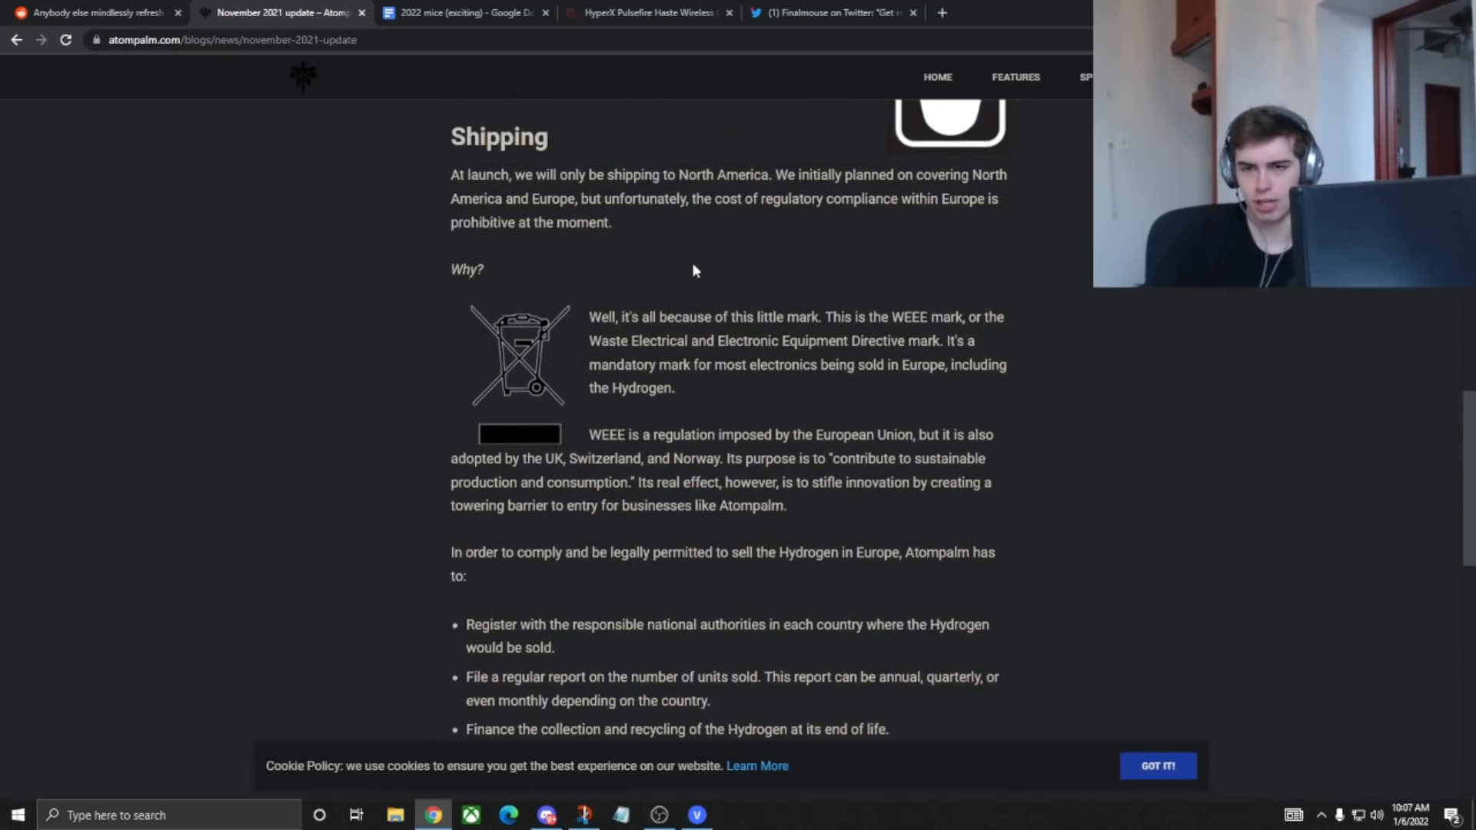
scroll(up, 3)
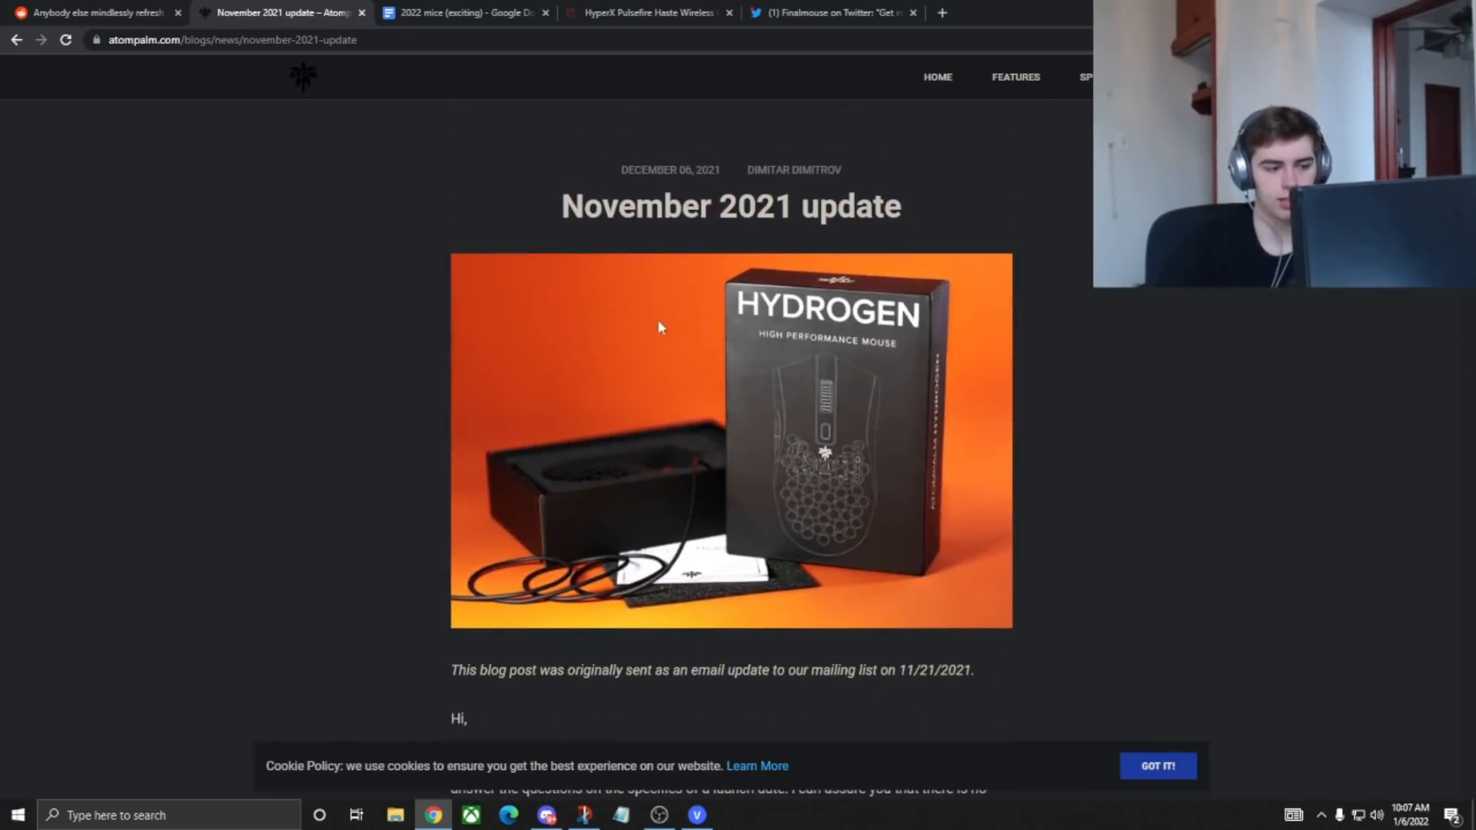
click(461, 12)
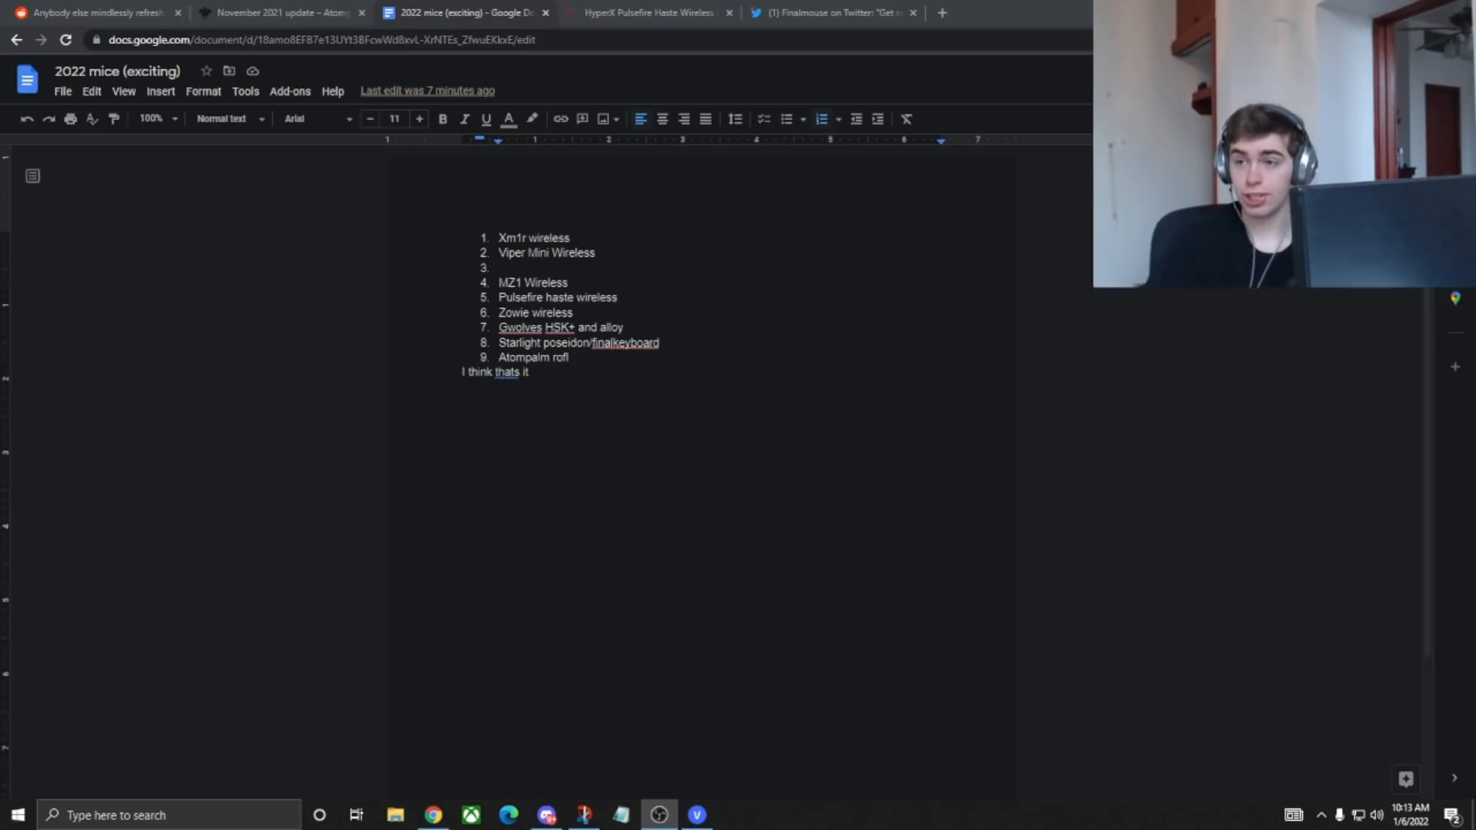